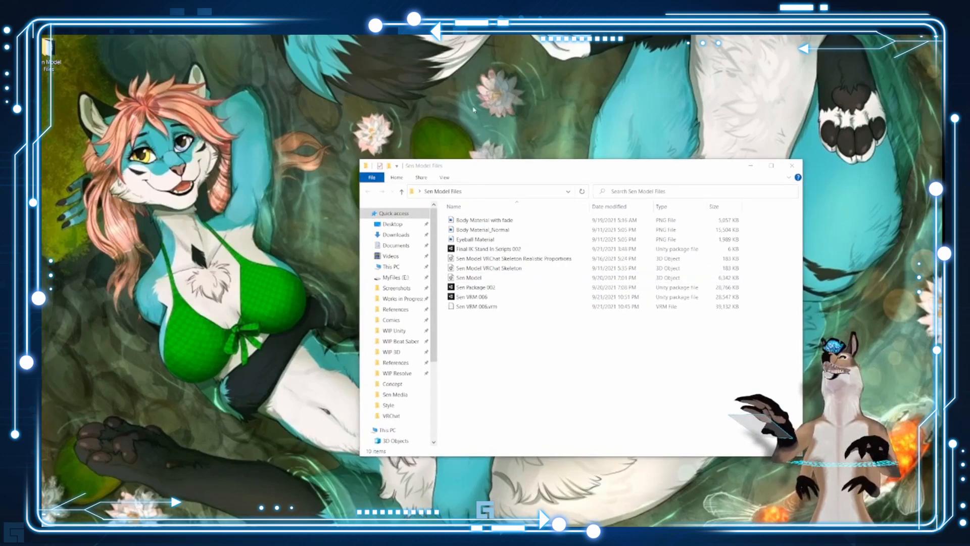
Step: Navigate the VRChat Docs to the Currently Supported Unity Version page
click(485, 220)
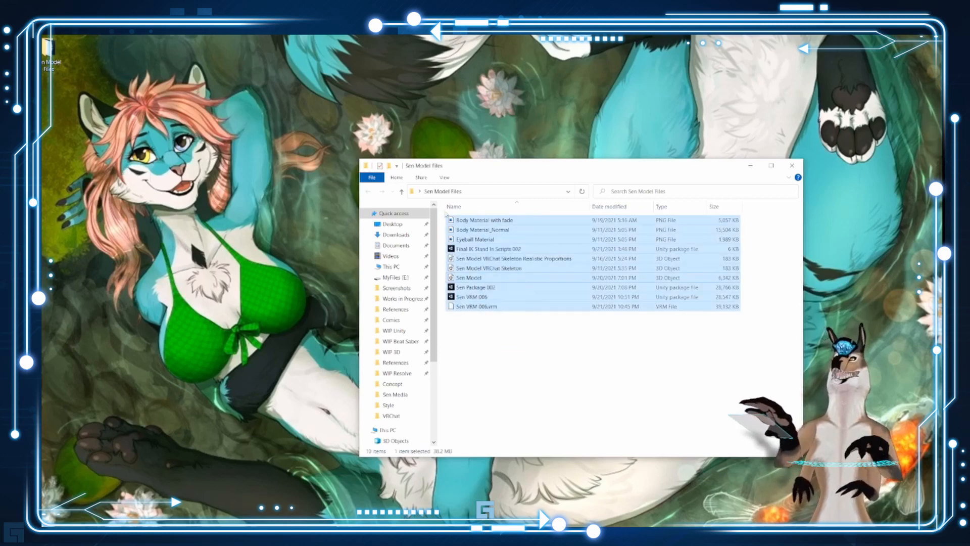
click(489, 248)
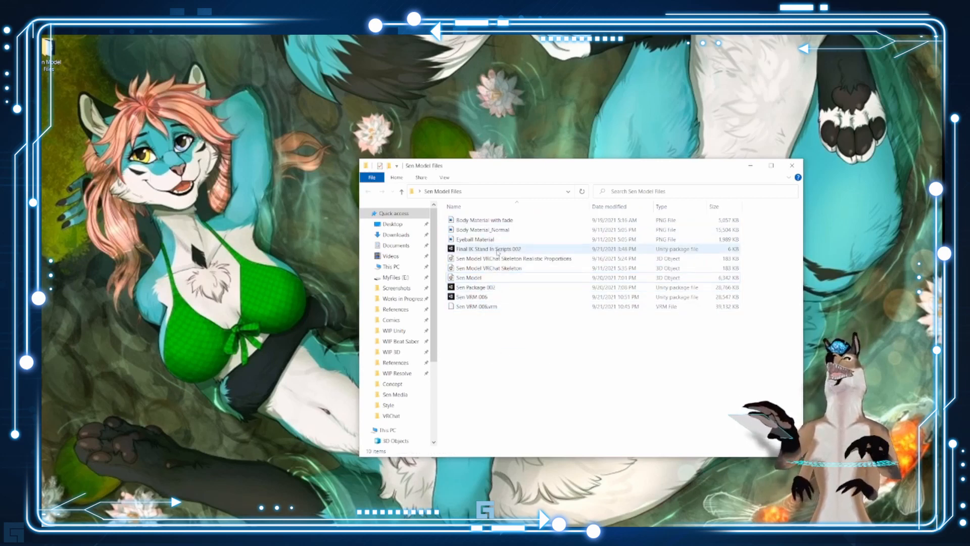
click(475, 287)
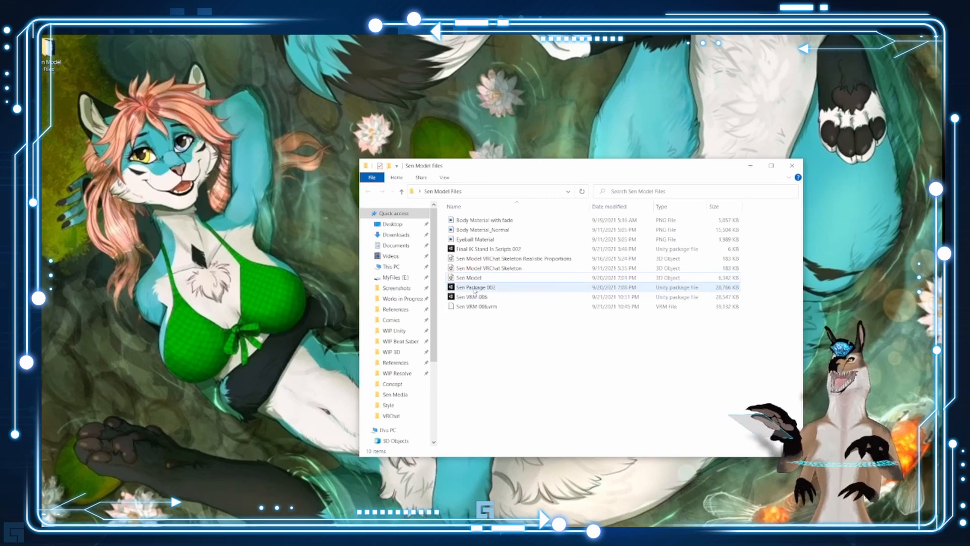
click(474, 287)
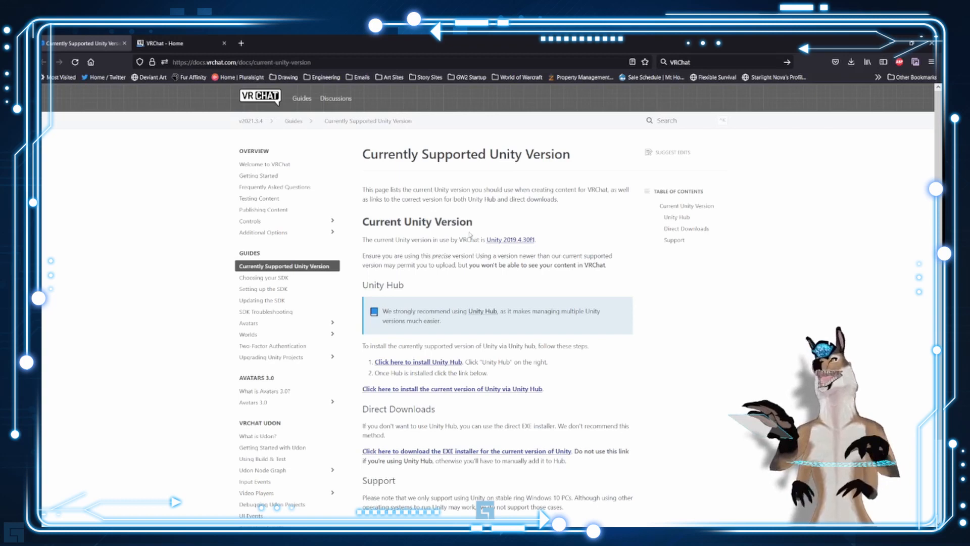
Step: Open the Unity Hub download page in a new tab, return to the docs, and launch Unity Hub
scroll(down, 3)
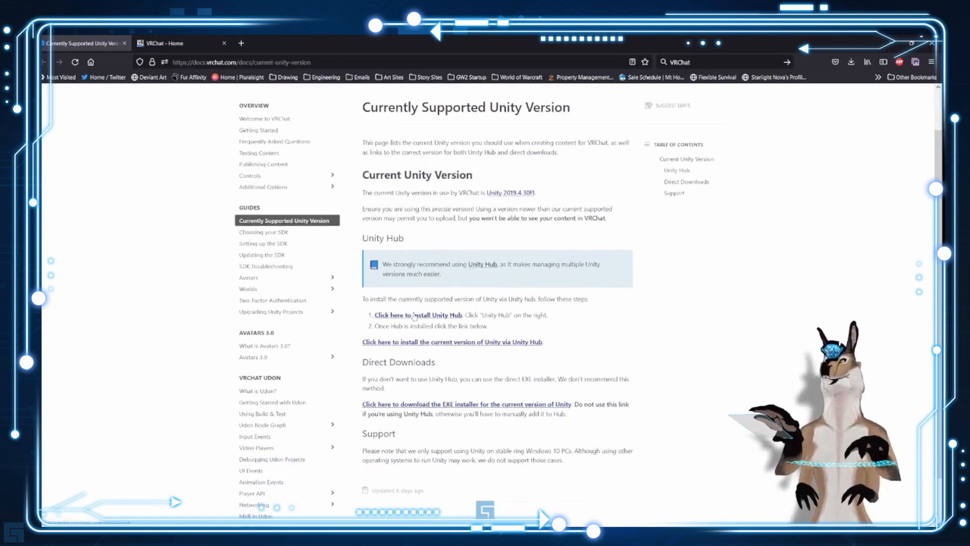
click(418, 314)
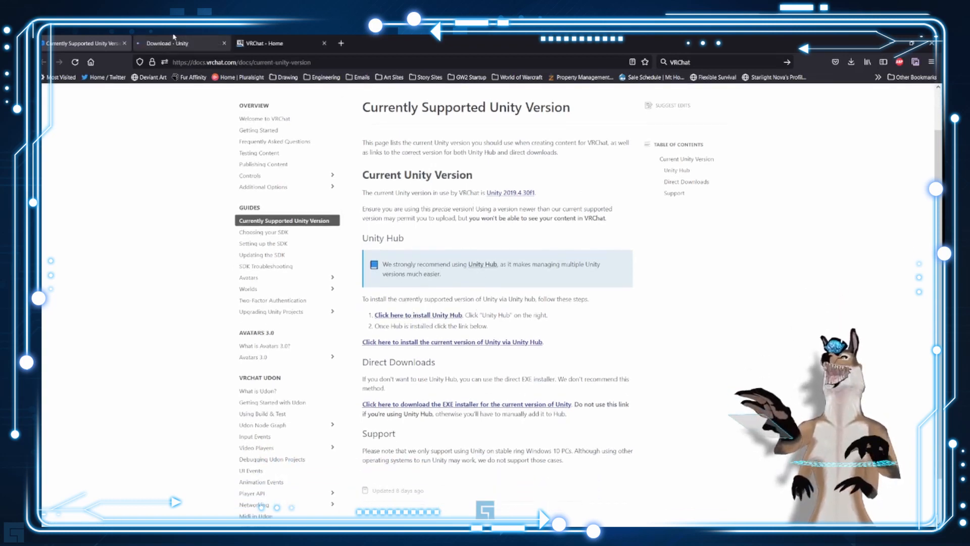
click(179, 44)
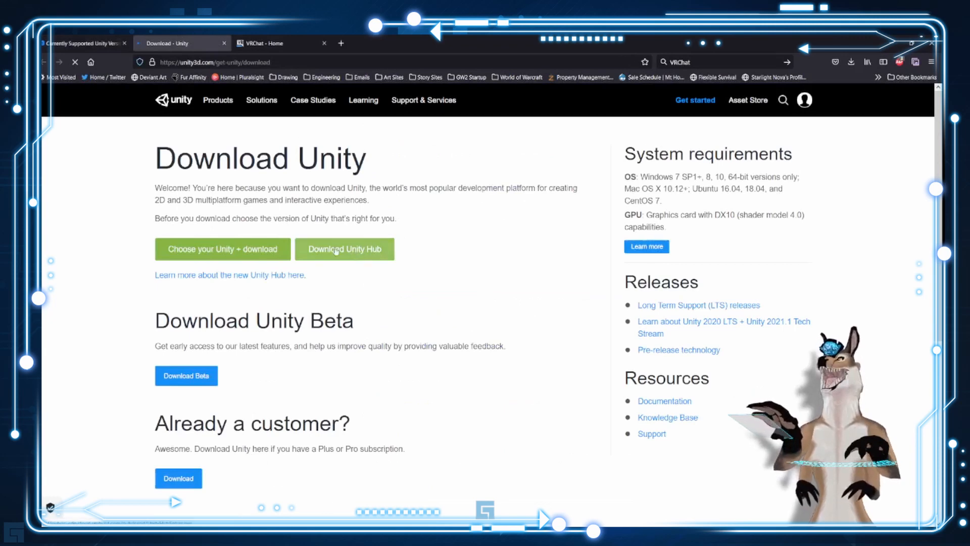
mouse_move(91, 43)
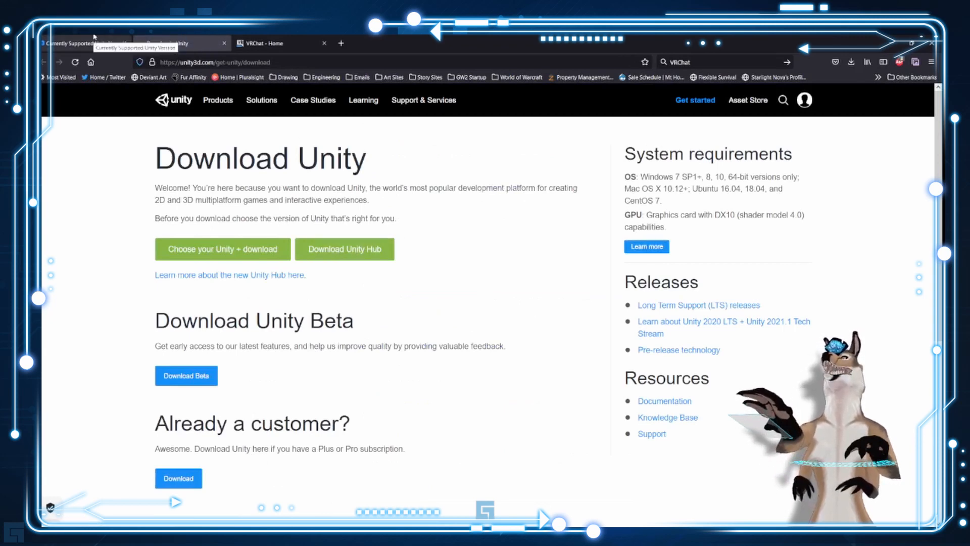
click(81, 42)
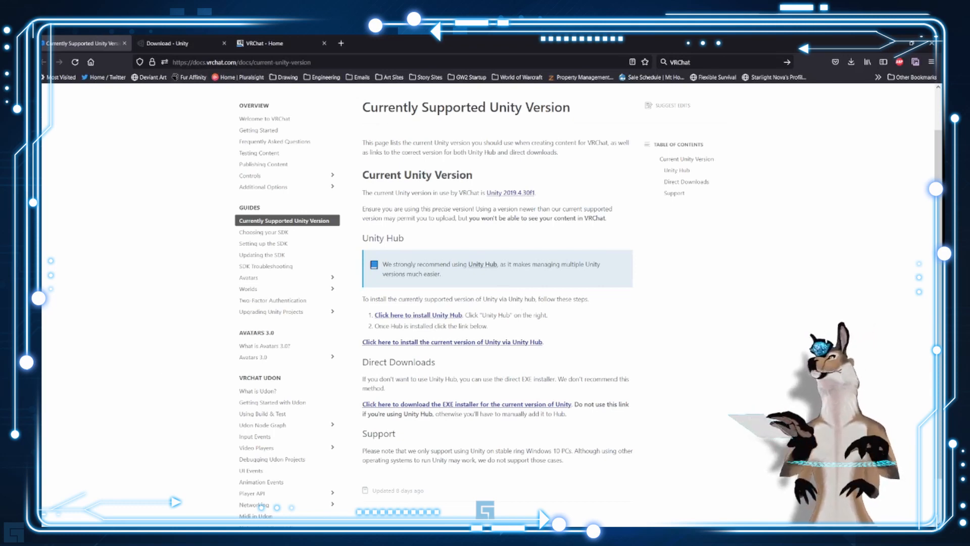
text(unity Hub)
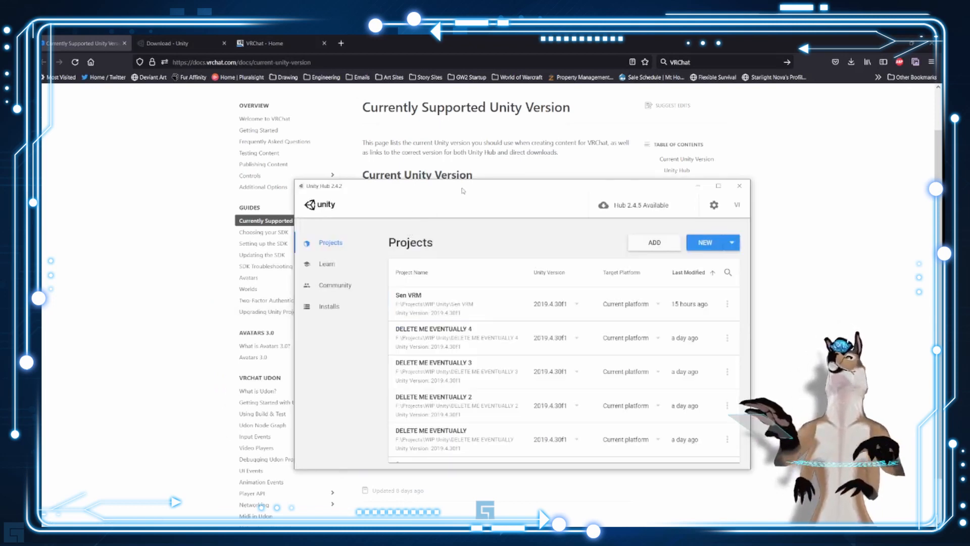
Step: Bring up Unity Hub and view the Installs list, including 2019.4.30f1
click(328, 305)
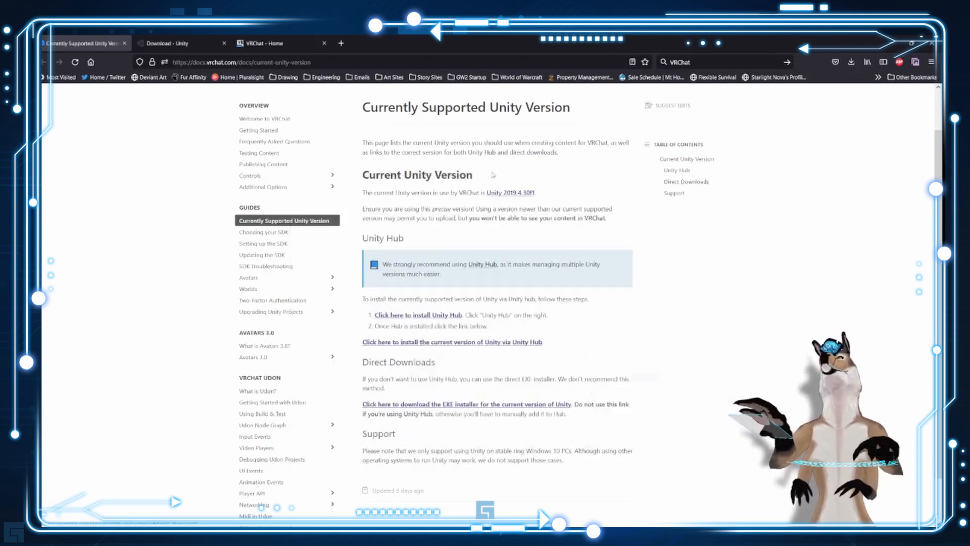
click(265, 43)
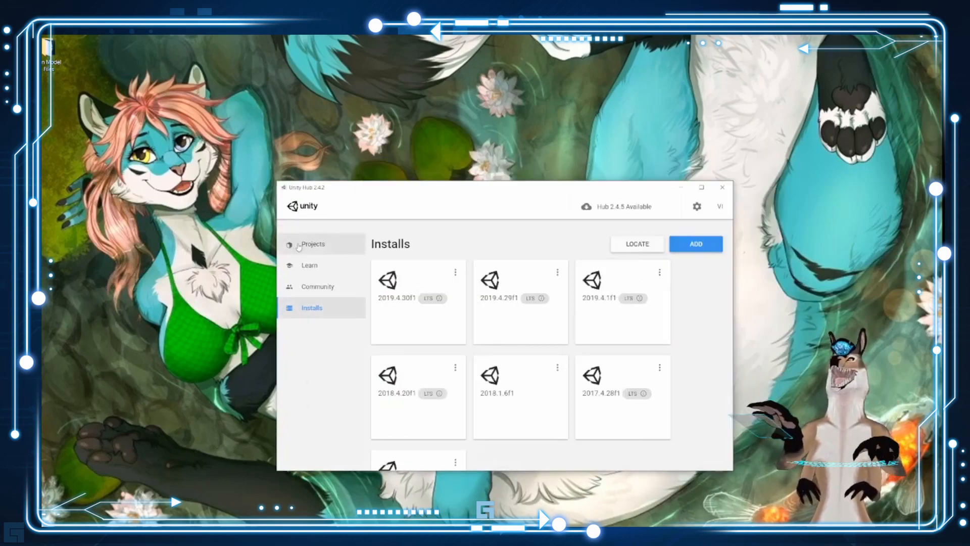
Step: Create a 3D project named 'Sen Tutorial' with editor version 2019.4.30f1
click(312, 244)
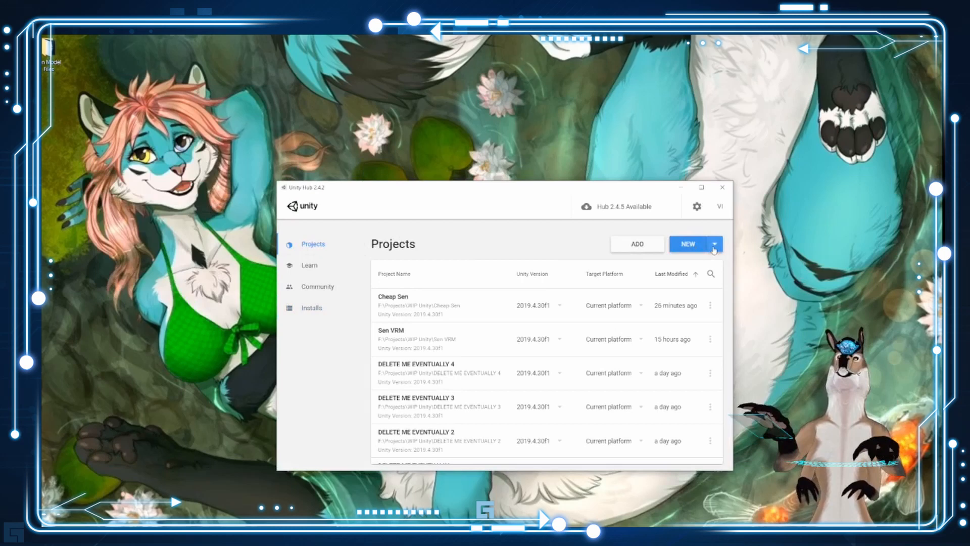
click(714, 244)
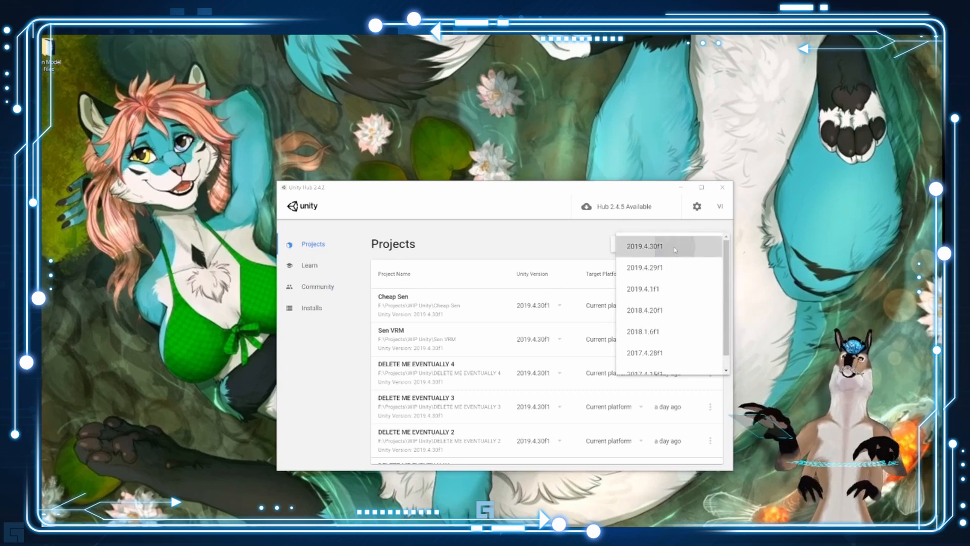
click(645, 245)
text(Sen TU)
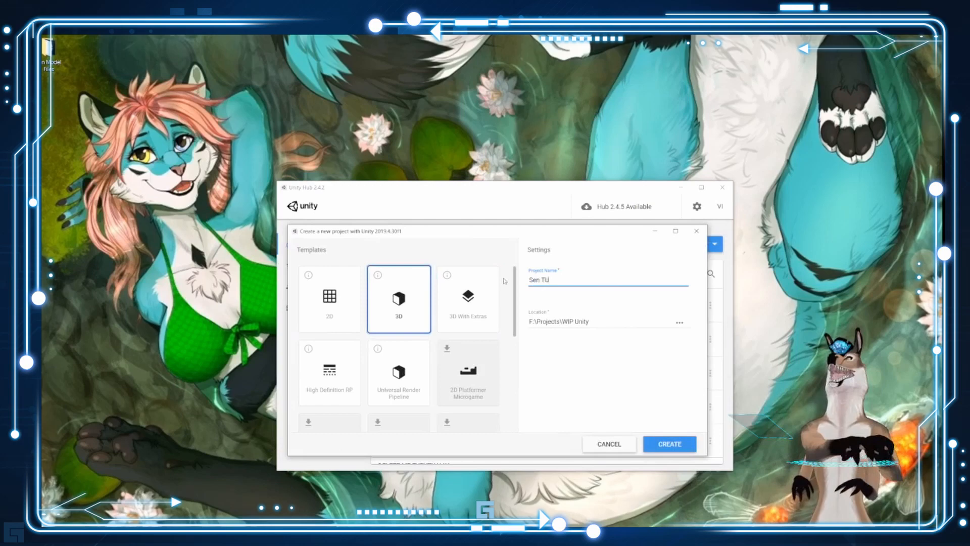
text(torial)
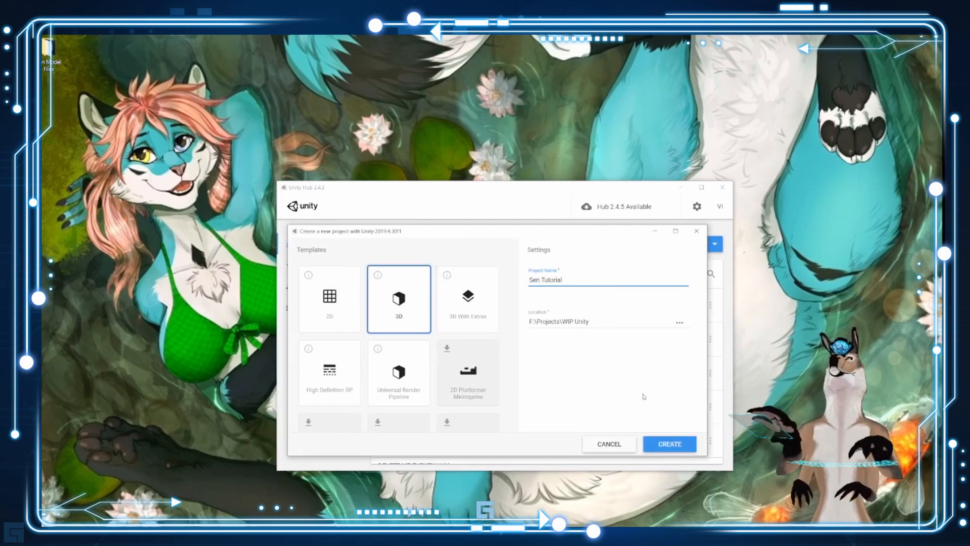
click(669, 443)
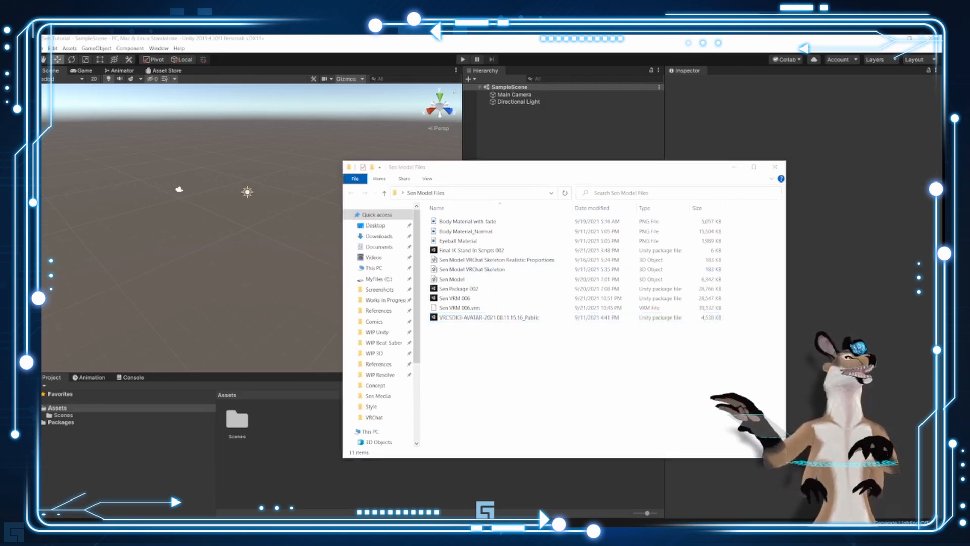
Step: Select the VRCSDK3-AVATAR-2021.08.11.15.16_Public unitypackage in Sen Model Files
click(489, 317)
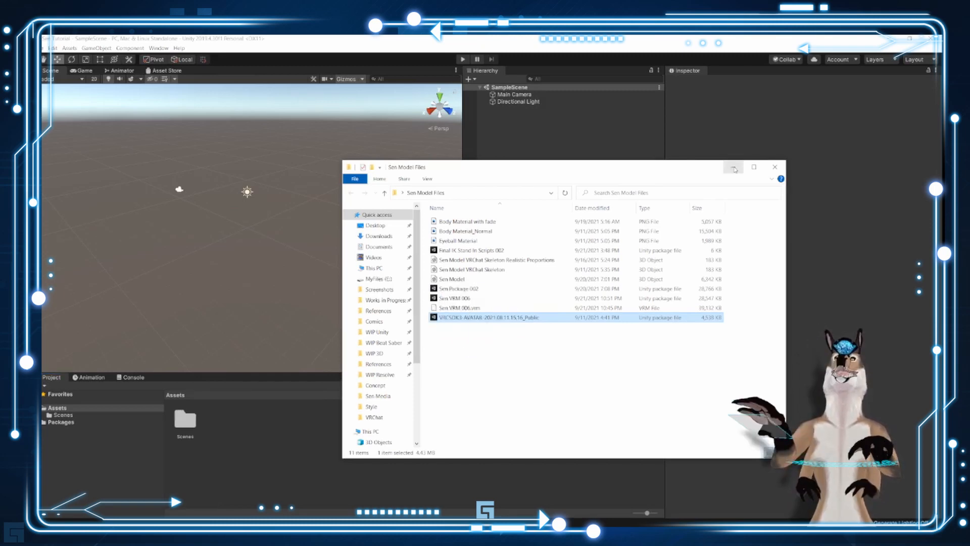
Step: Import the VRCSDK3 avatar unitypackage with every item checked
double_click(488, 317)
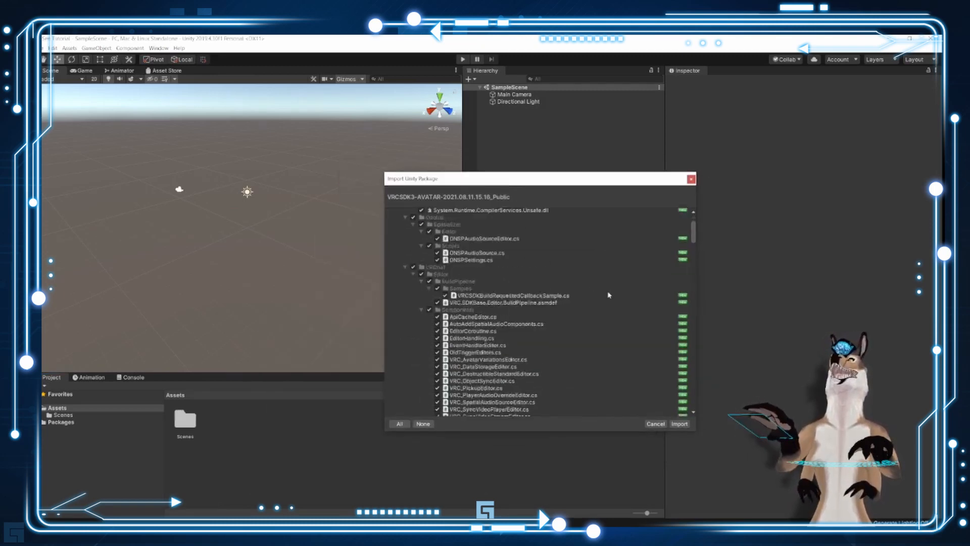
scroll(down, 3)
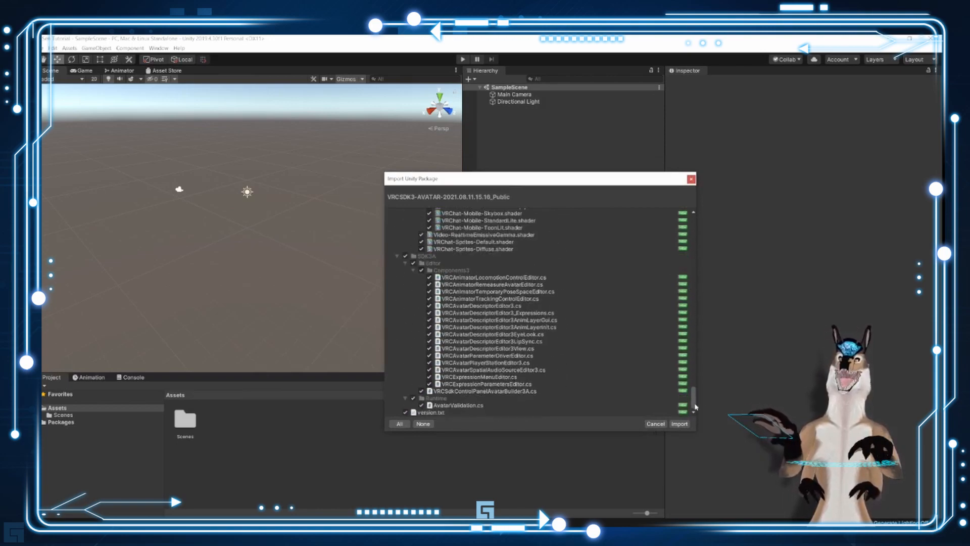
scroll(up, 3)
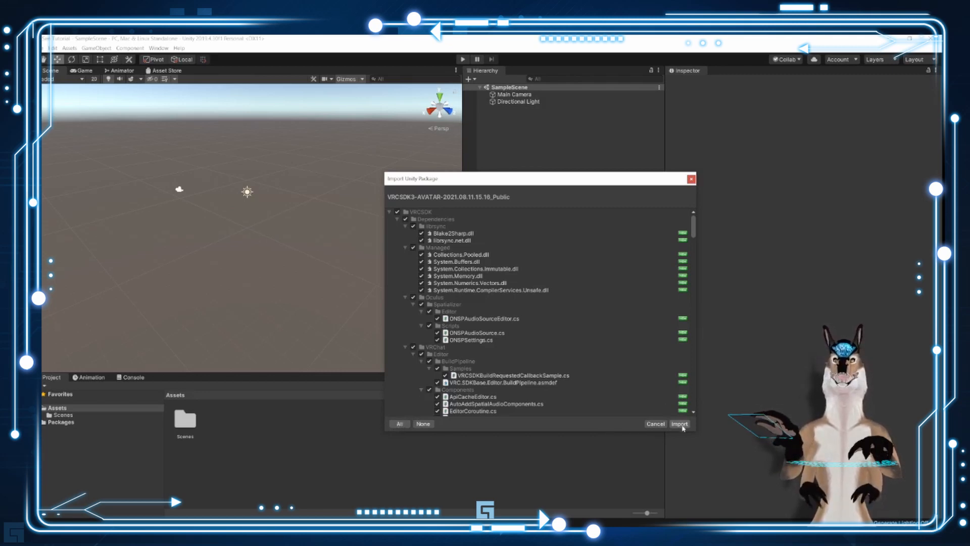
click(679, 424)
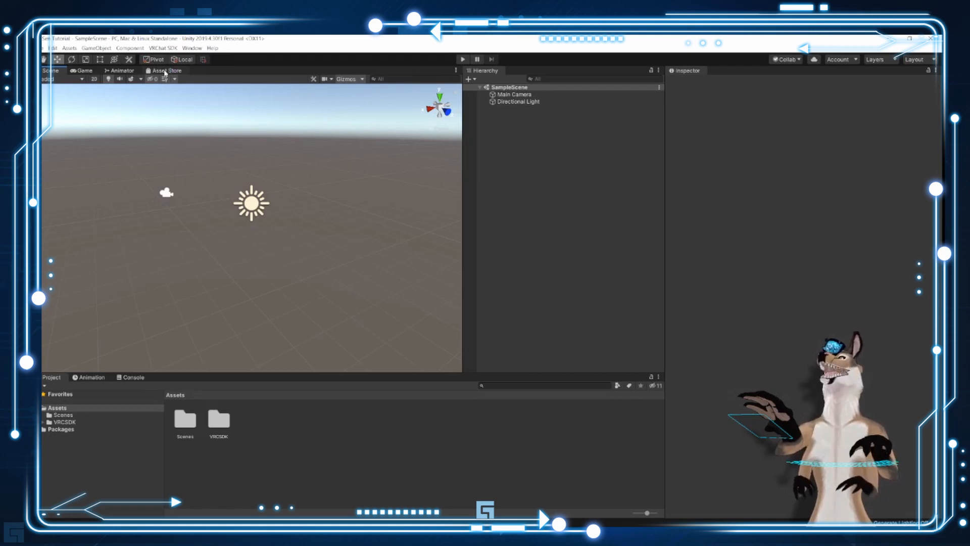
Step: Open the Dynamic Bone details popup from My Assets in the Asset Store window
click(166, 69)
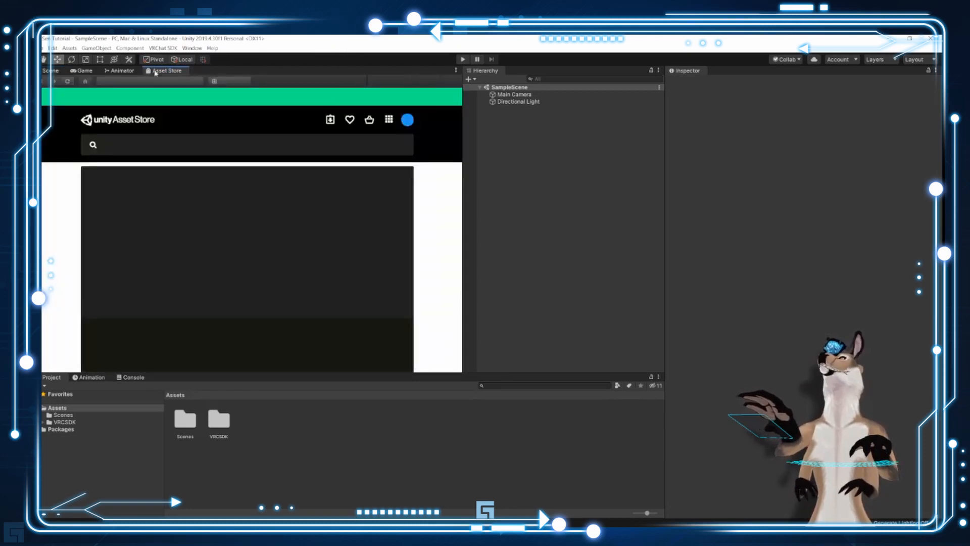
click(192, 49)
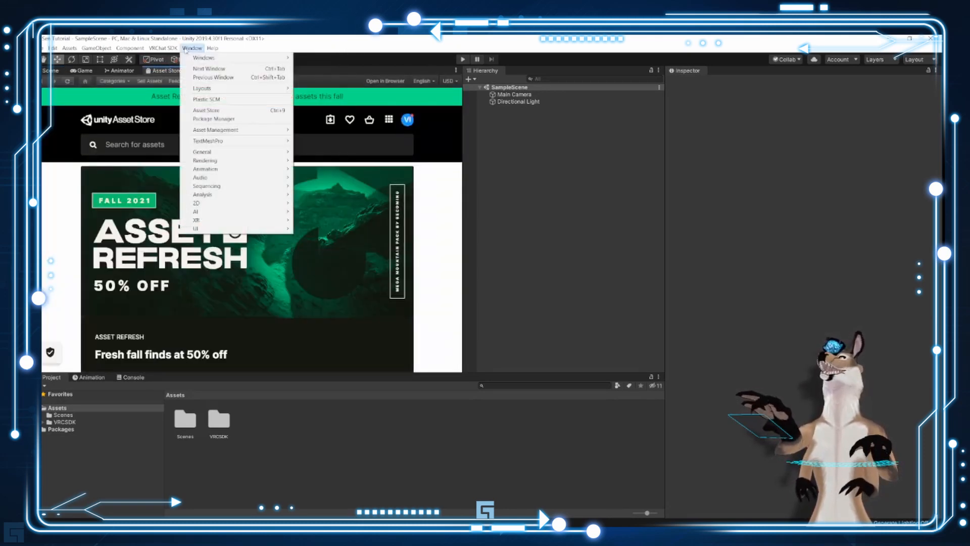
mouse_move(221, 111)
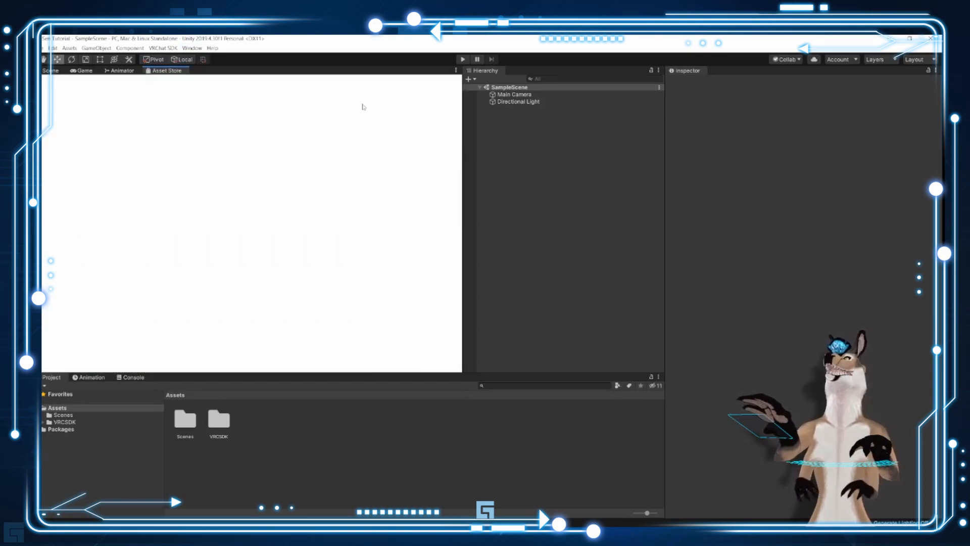
click(166, 70)
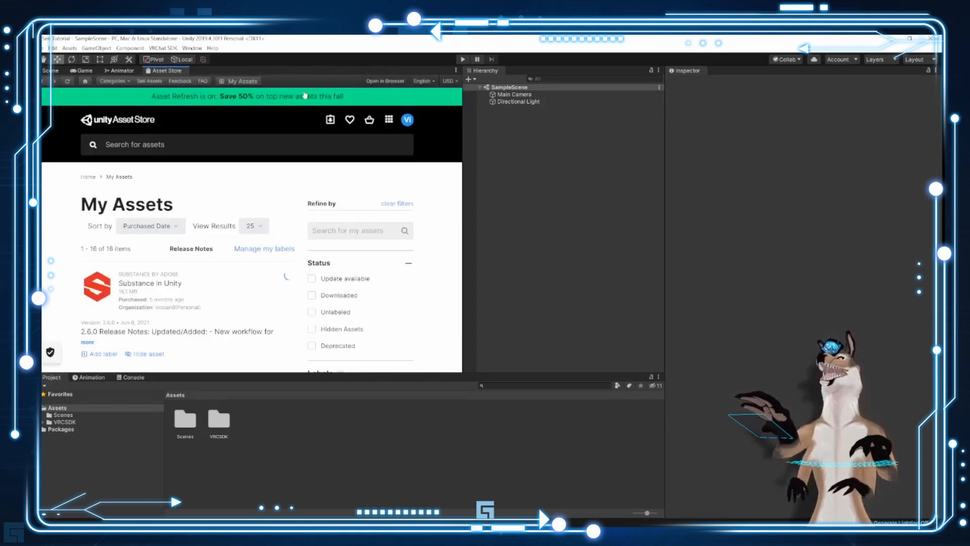
scroll(down, 3)
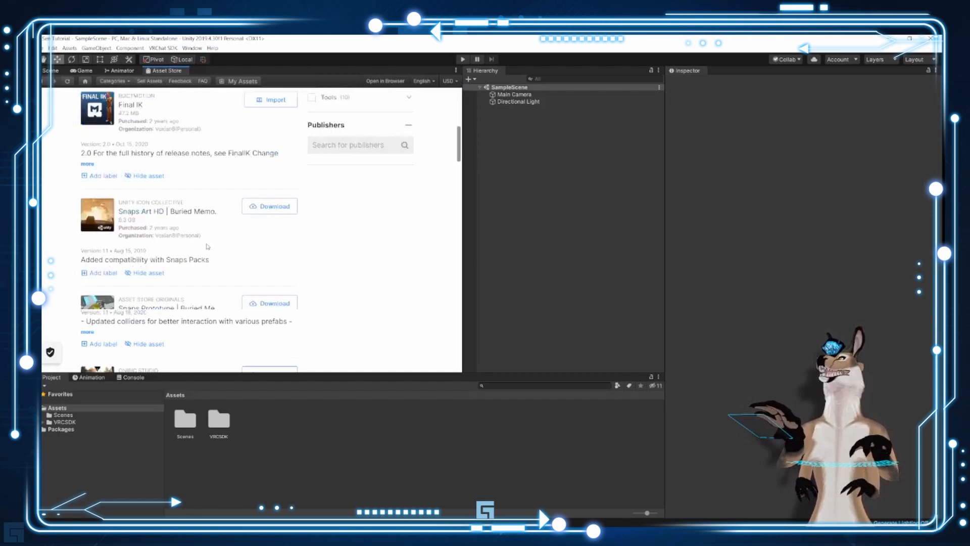
scroll(down, 3)
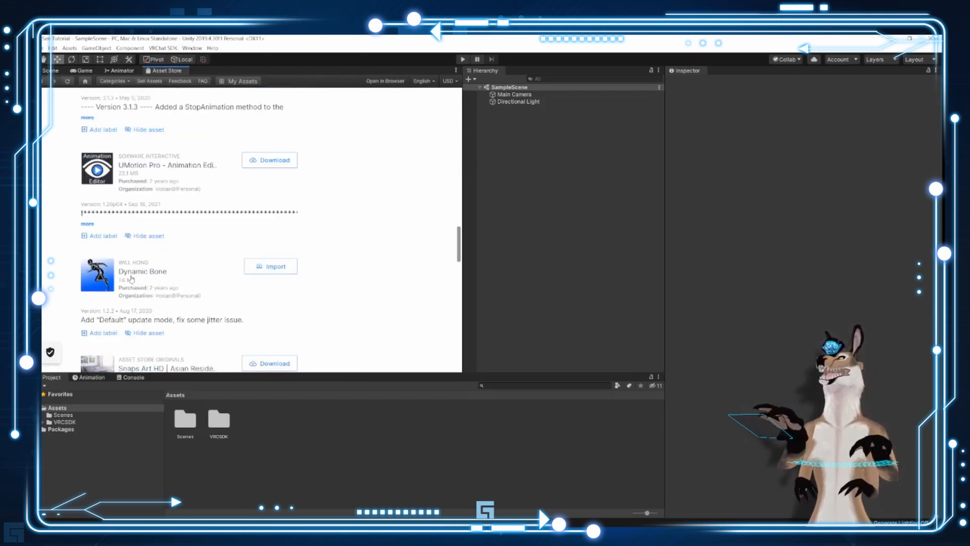
click(142, 271)
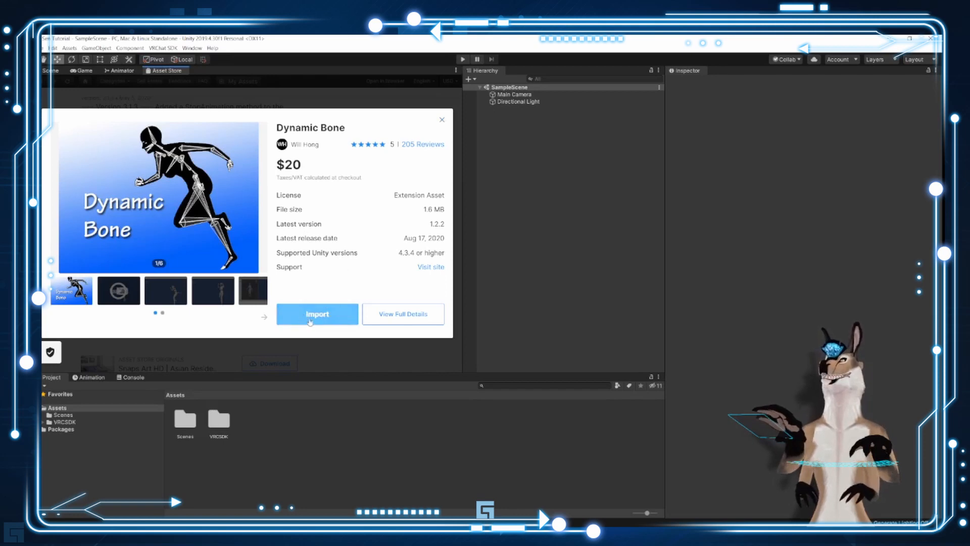
Step: Import all Dynamic Bone files and return to the Scene view
click(317, 314)
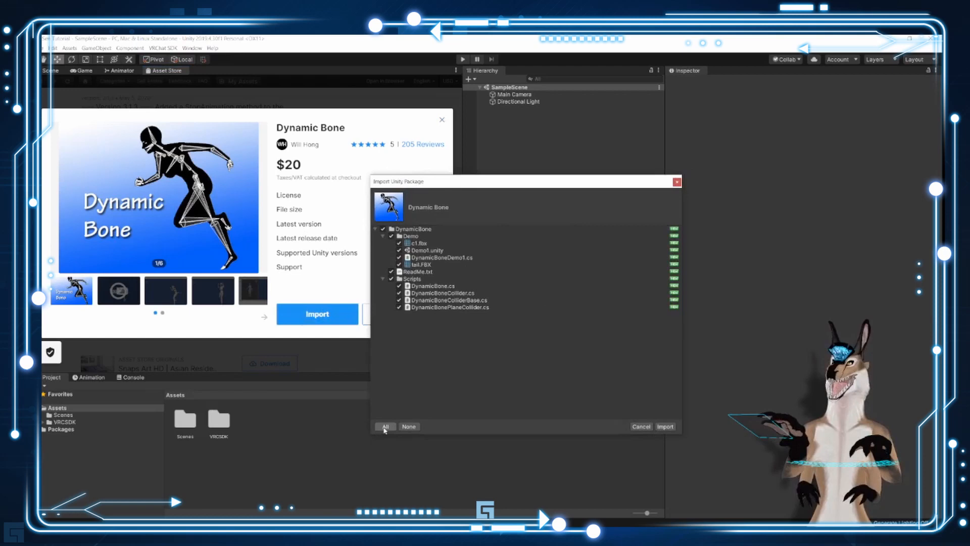
click(665, 427)
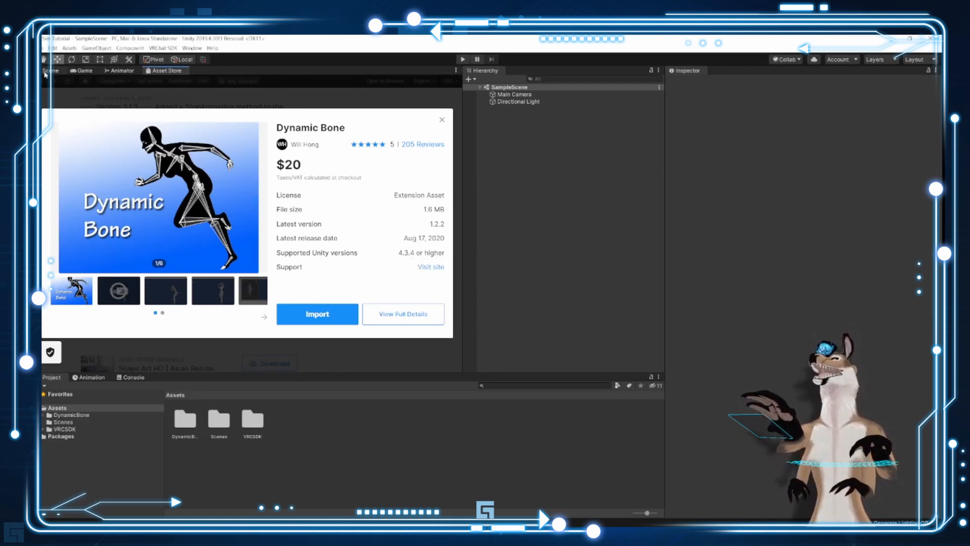
click(442, 120)
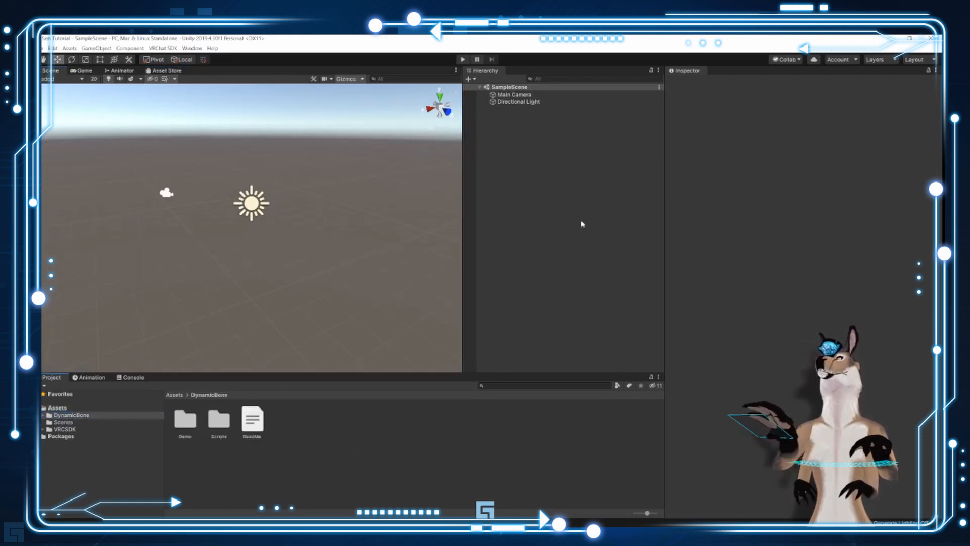
mouse_move(537, 274)
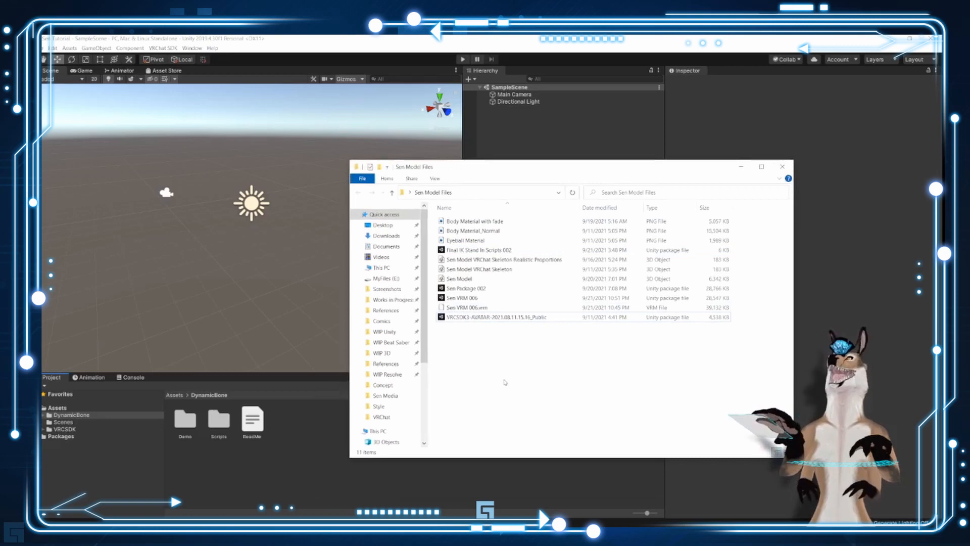
mouse_move(306, 43)
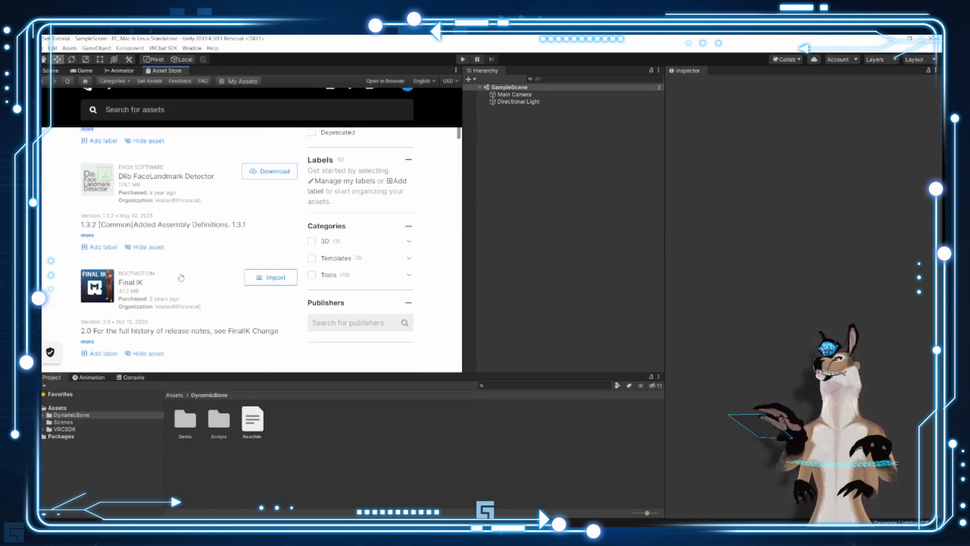
Step: Import Final IK Stand In Scripts 002.unitypackage from File Explorer
scroll(up, 3)
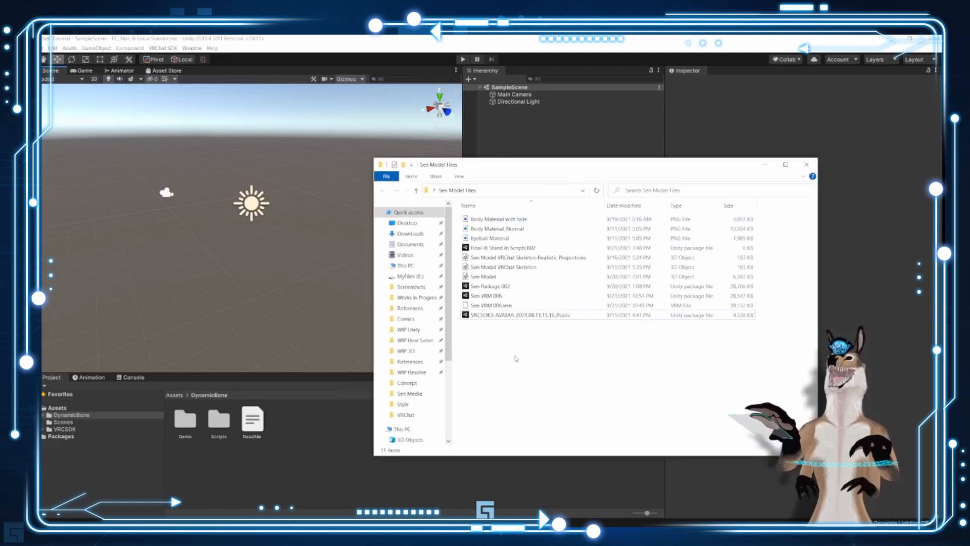
click(502, 247)
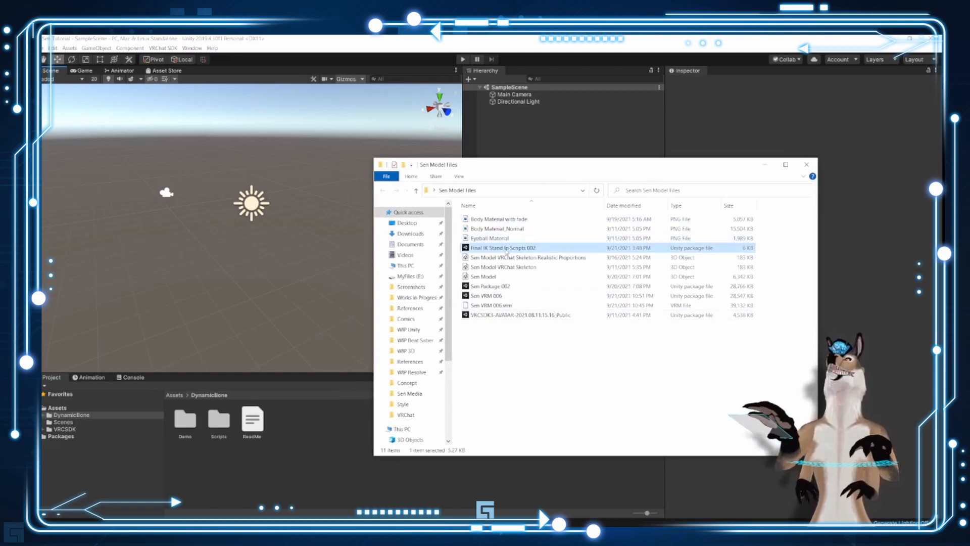
mouse_move(505, 247)
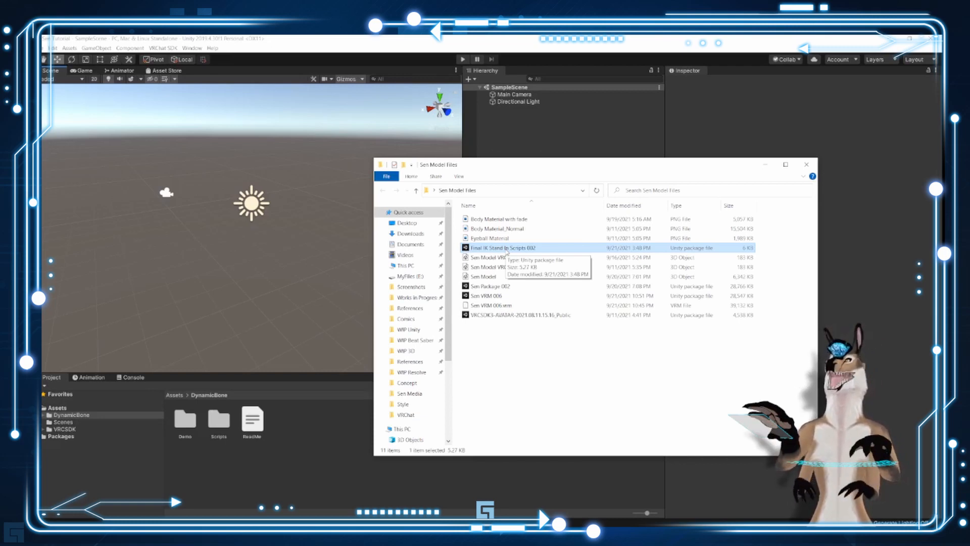
mouse_move(299, 405)
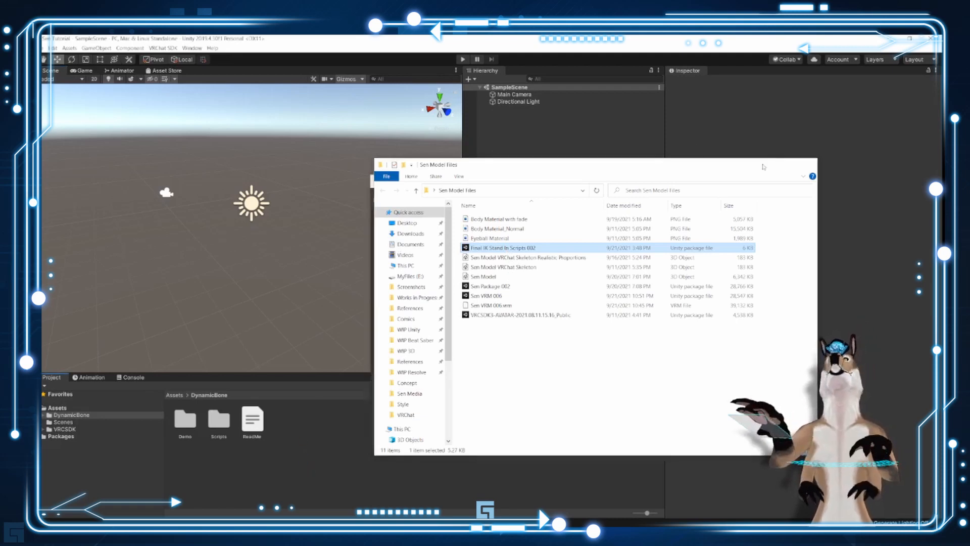
double_click(502, 247)
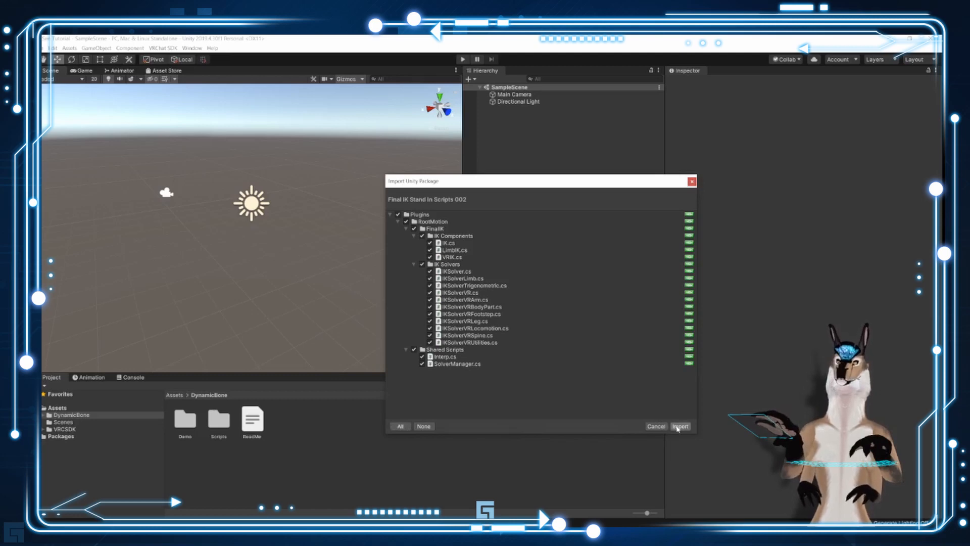
click(680, 425)
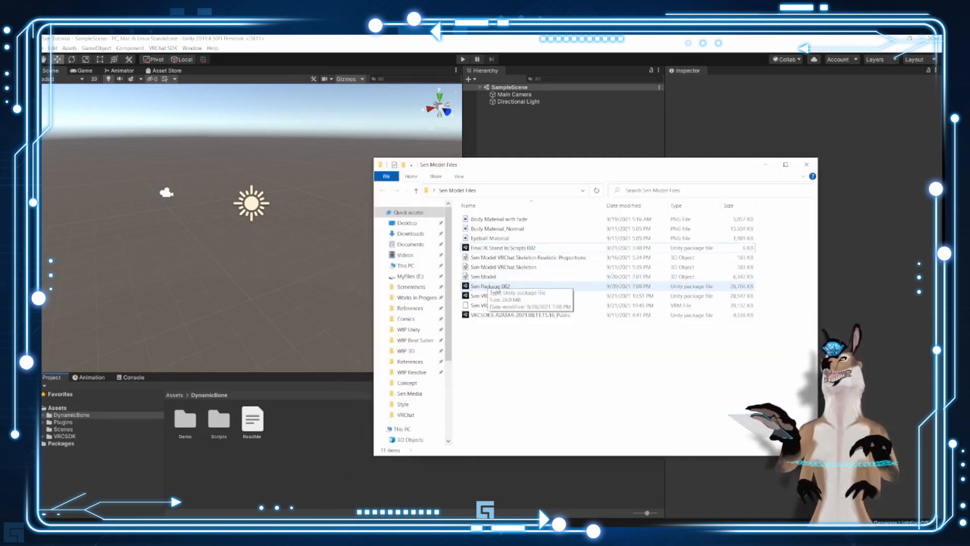
Step: Open the PoiyomiToonShader GitHub releases page showing the 7.2.41 unitypackage
click(490, 286)
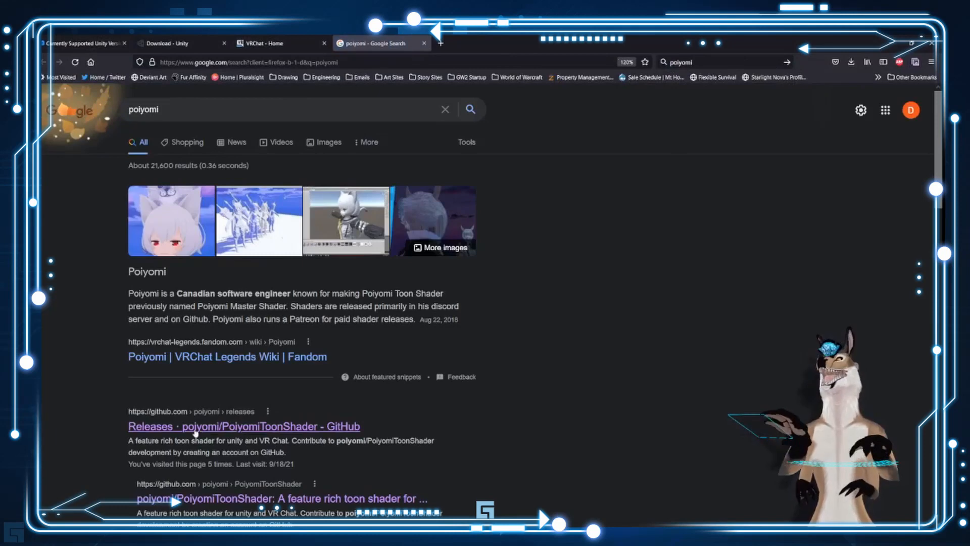
click(243, 426)
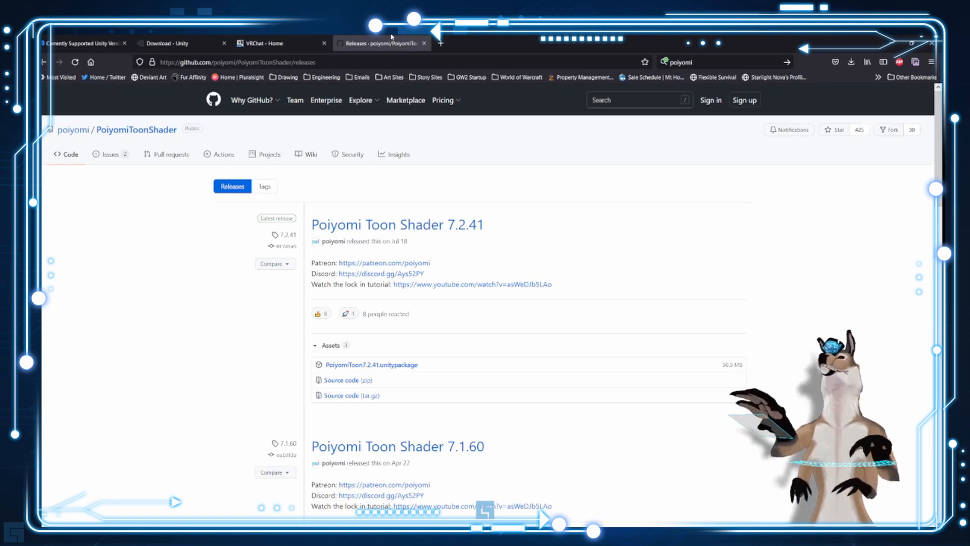
mouse_move(381, 43)
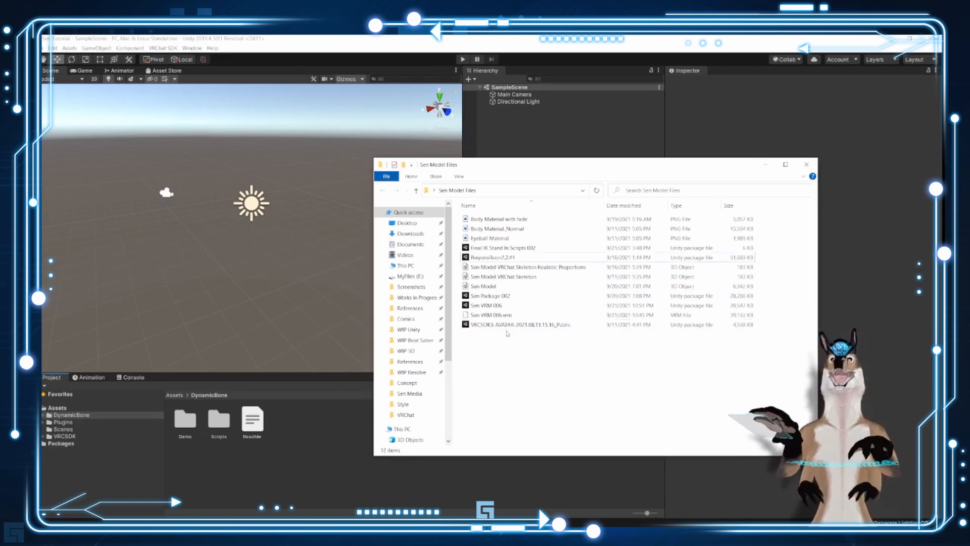
Step: Import PoiyomiToon7.2.41.unitypackage from File Explorer with all files
click(490, 257)
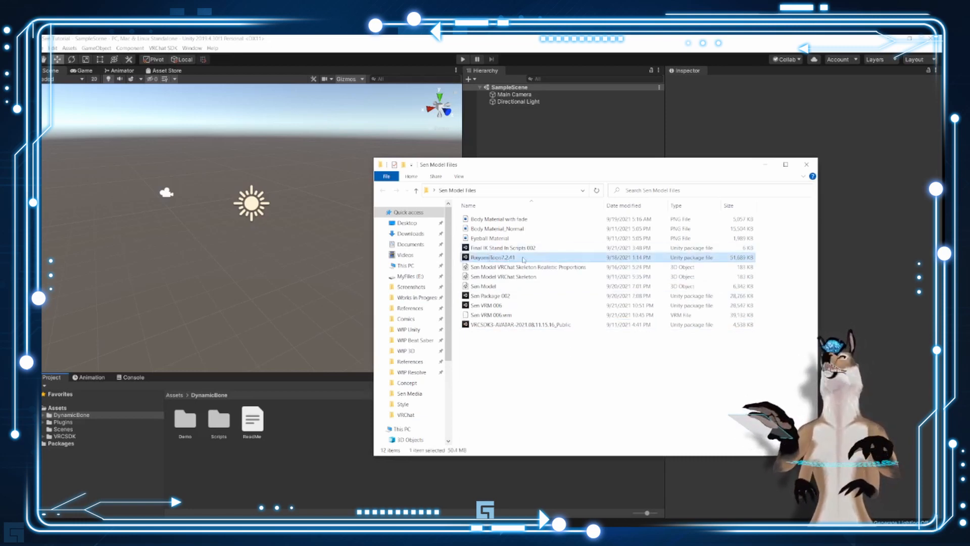
mouse_move(516, 259)
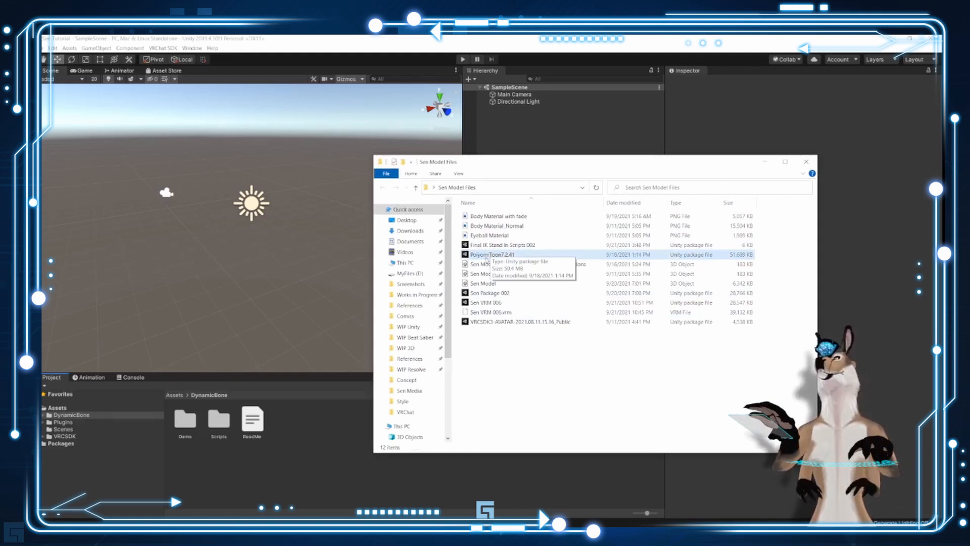
click(492, 255)
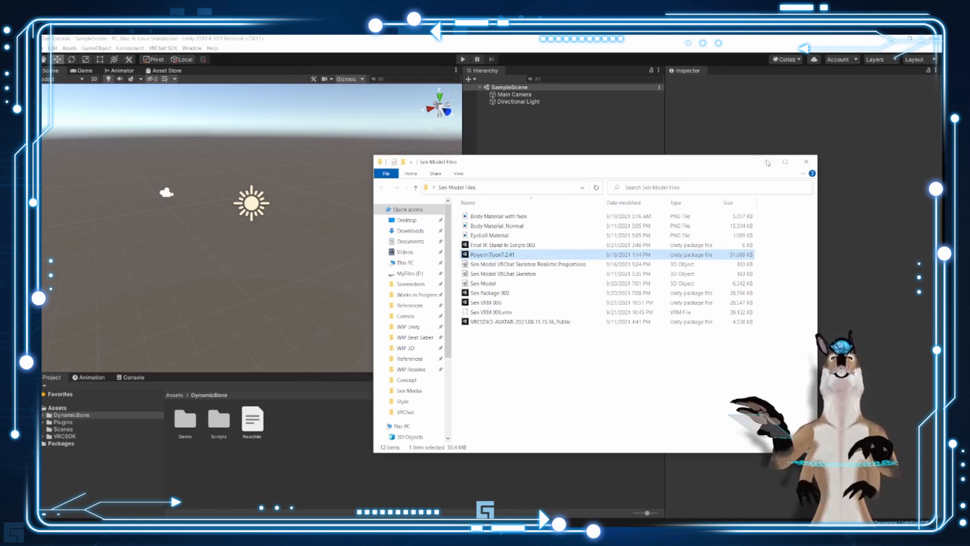
double_click(492, 254)
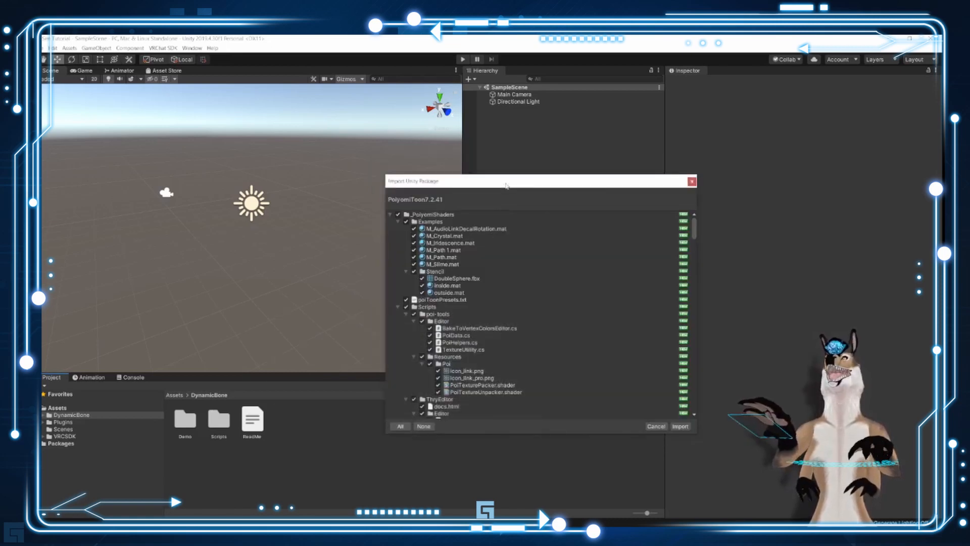
click(679, 426)
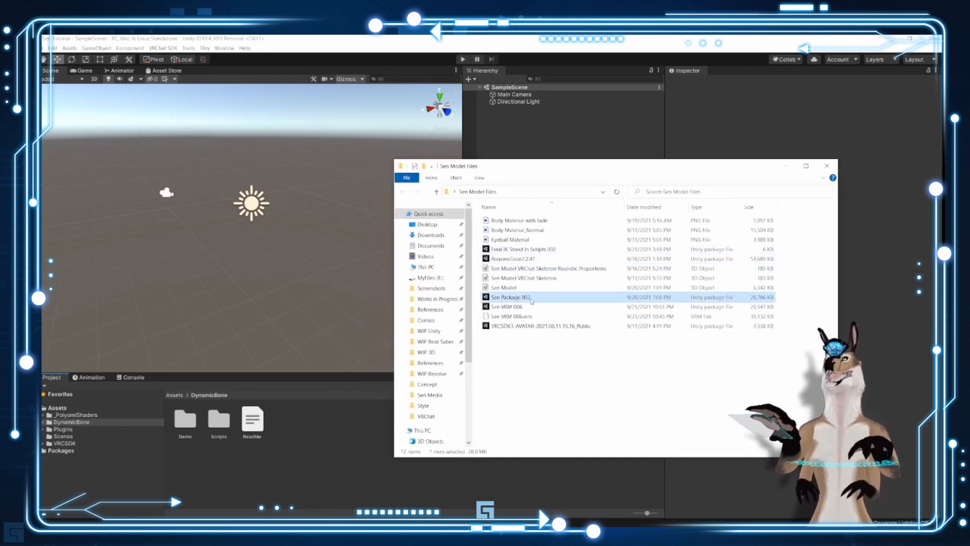
mouse_move(511, 297)
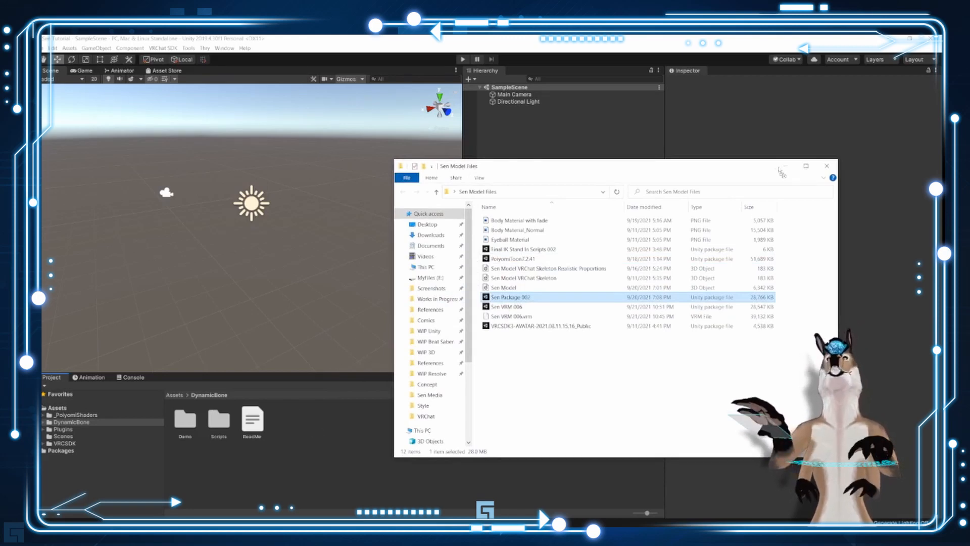
Step: Open Sen Package 002.unitypackage and import all its contents into the project
double_click(510, 297)
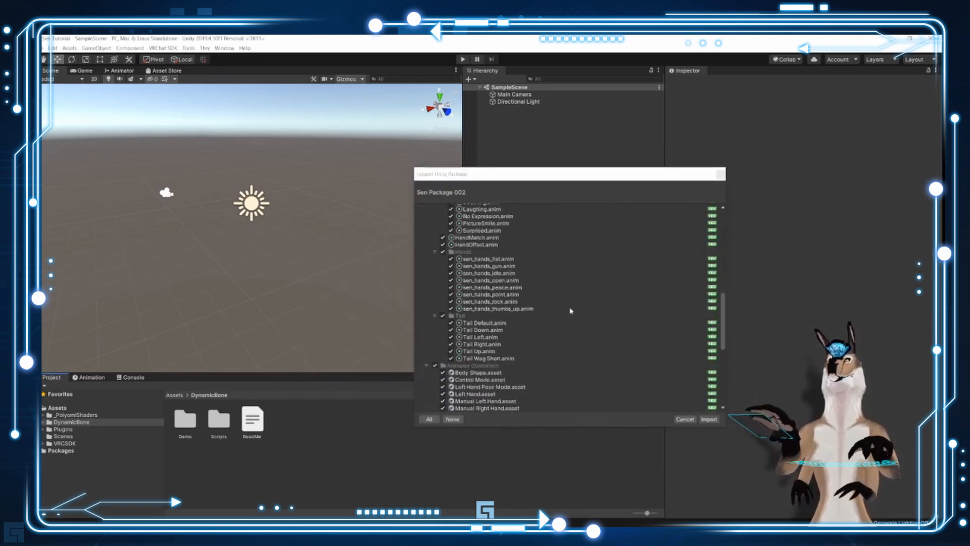
click(709, 419)
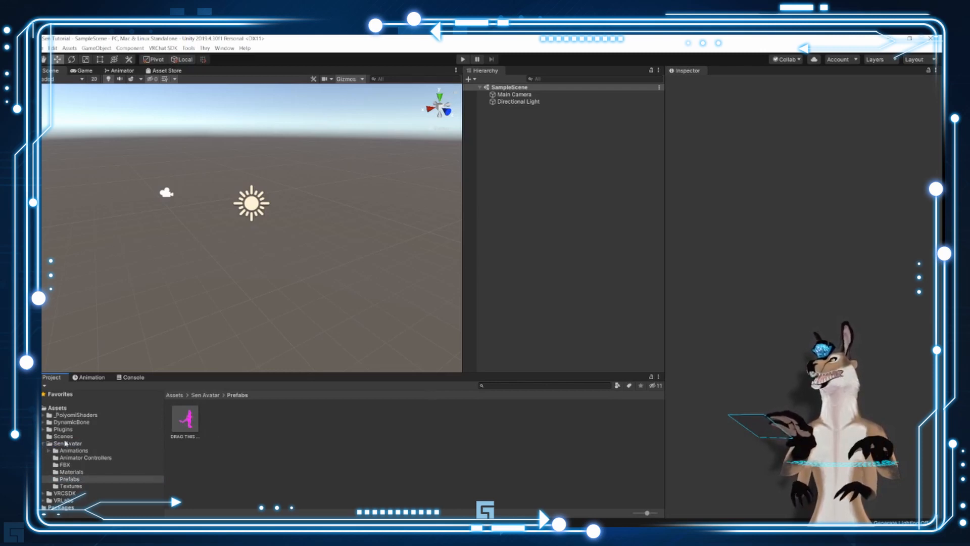
Step: Drag the Sen Avatar prefab into the scene and open the avatar's Materials folder
click(184, 418)
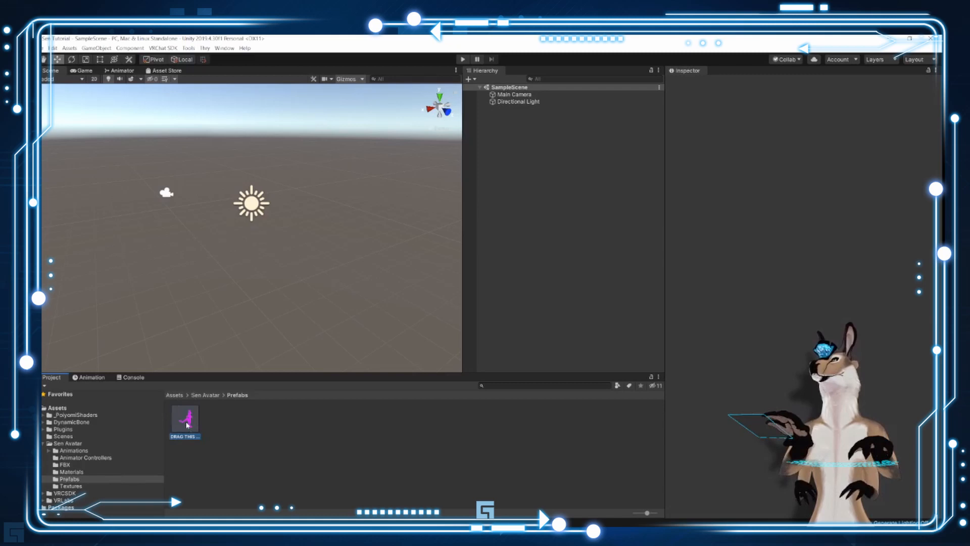
click(184, 417)
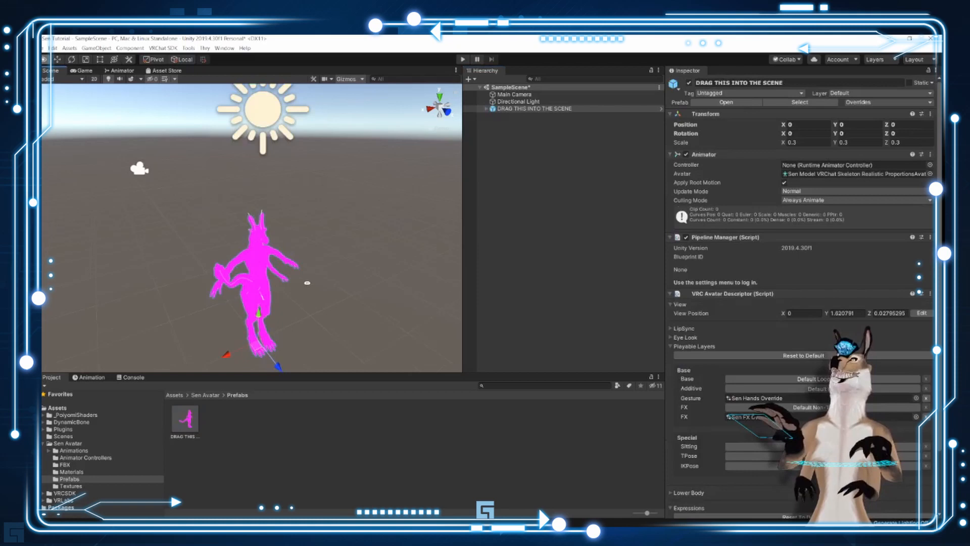
click(72, 471)
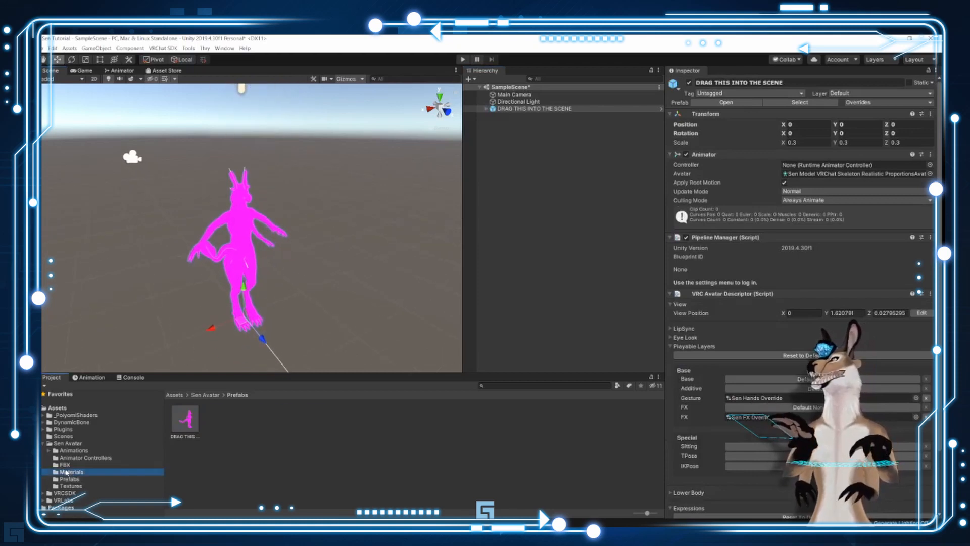
click(71, 471)
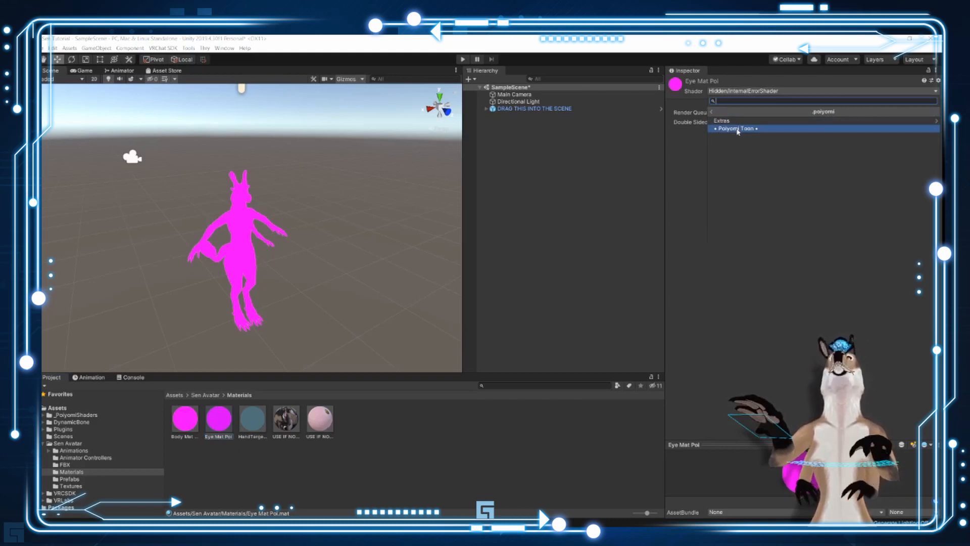
Step: Set Eye Mat Poi and Body Mat Poi to Poiyomi Toon, then select the avatar root
click(735, 128)
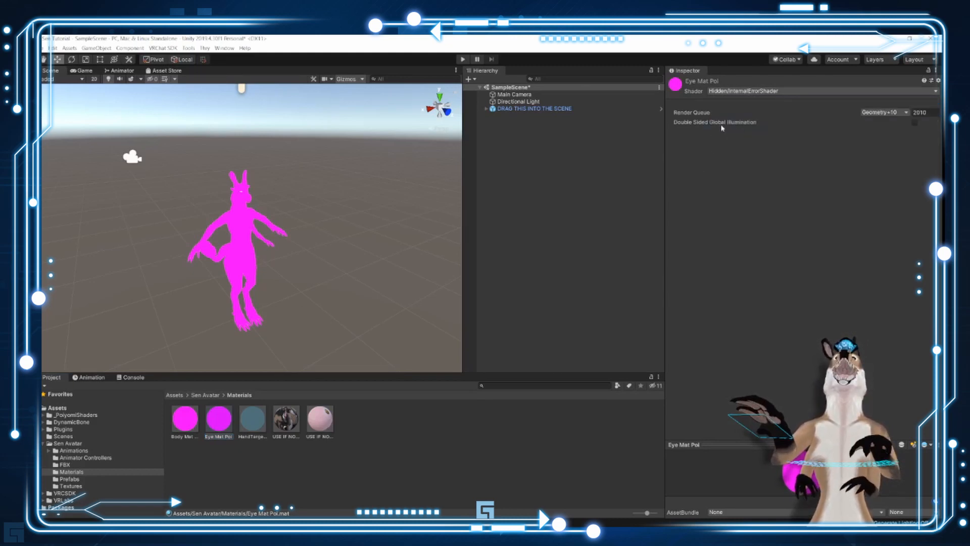
click(184, 419)
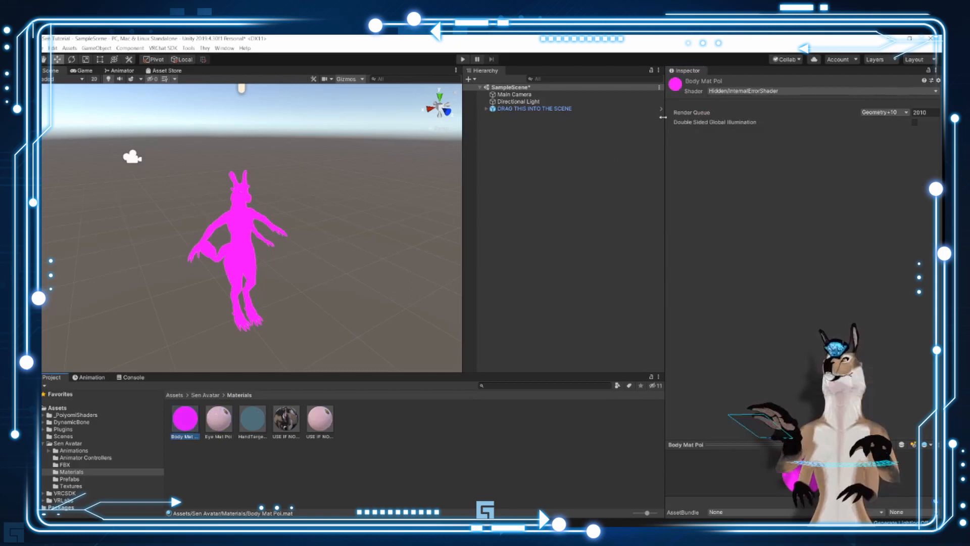
click(823, 91)
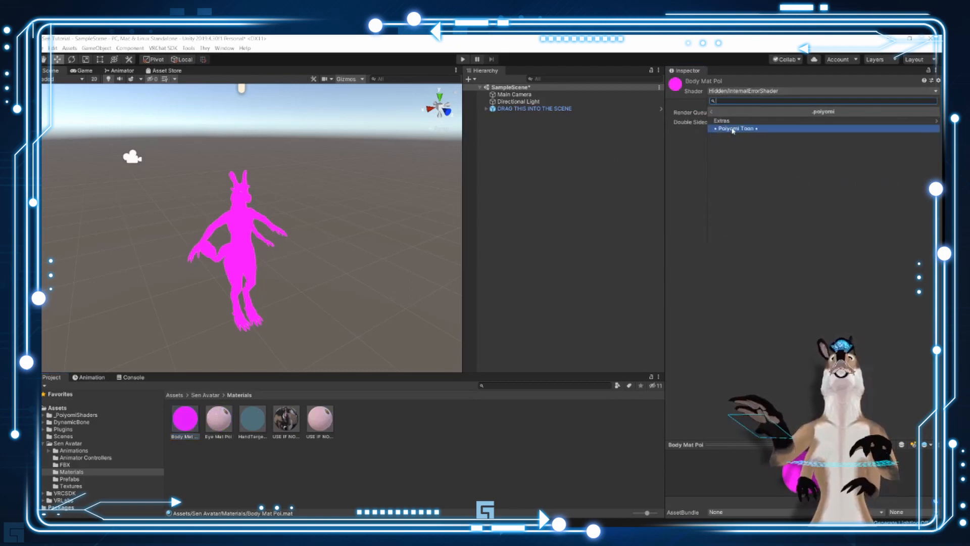
click(736, 128)
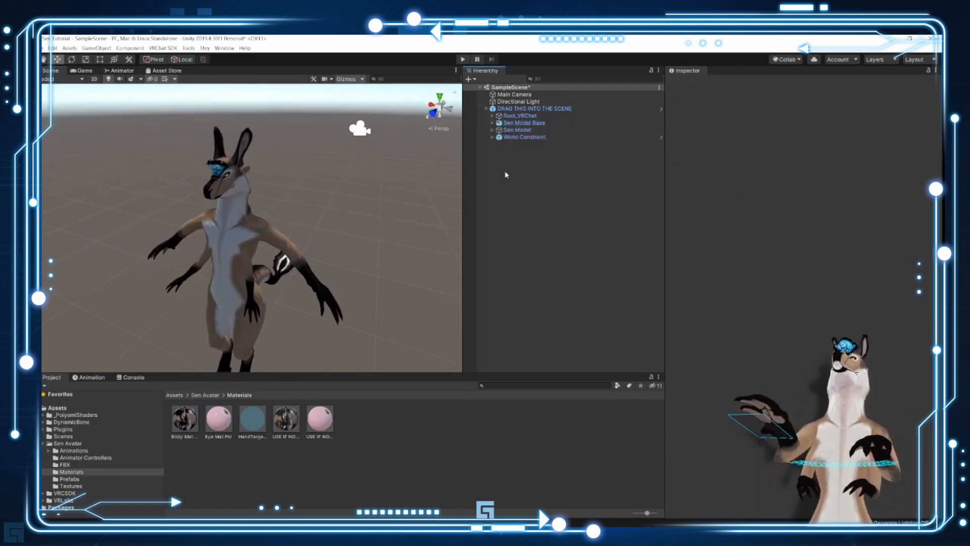
click(534, 109)
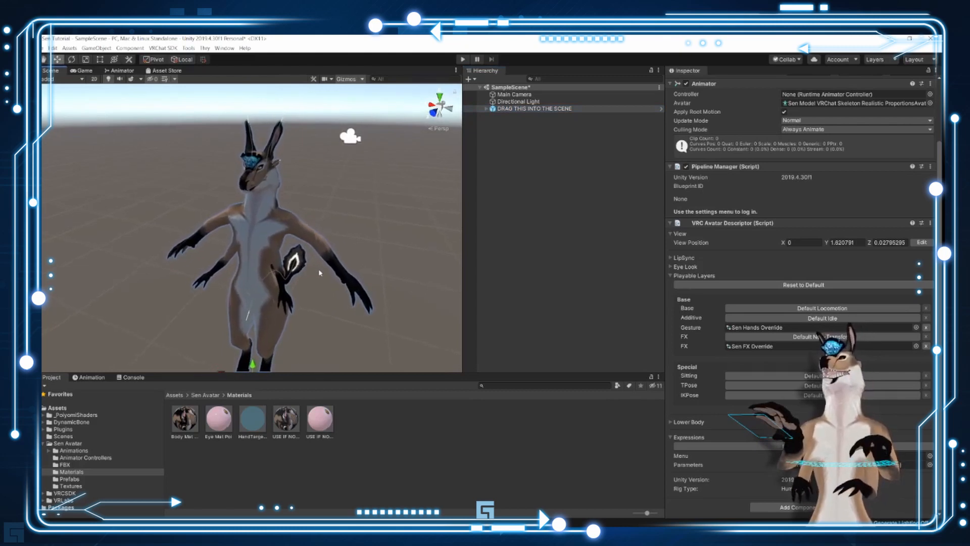
click(535, 108)
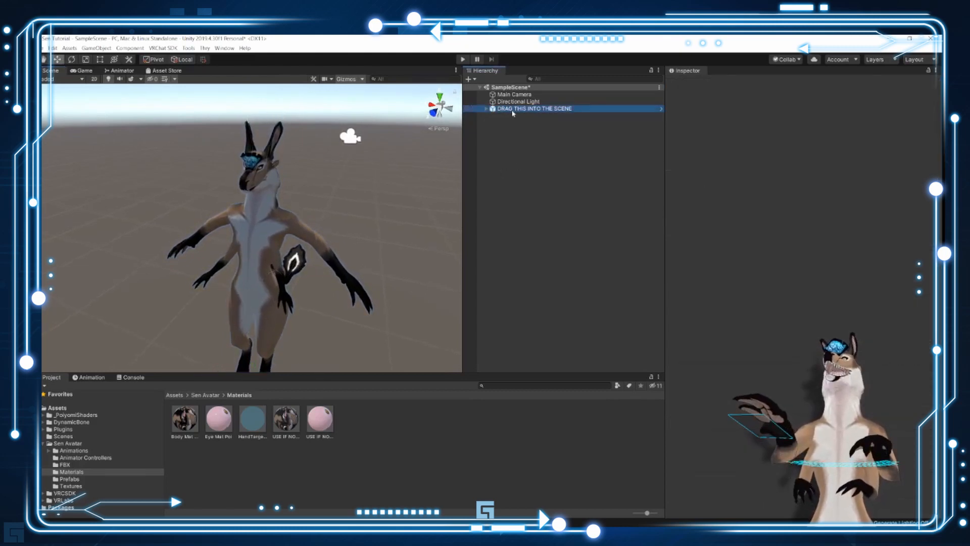
Step: From the VRChat SDK Control Panel, Build & Publish for Windows, accepting material locking
click(163, 49)
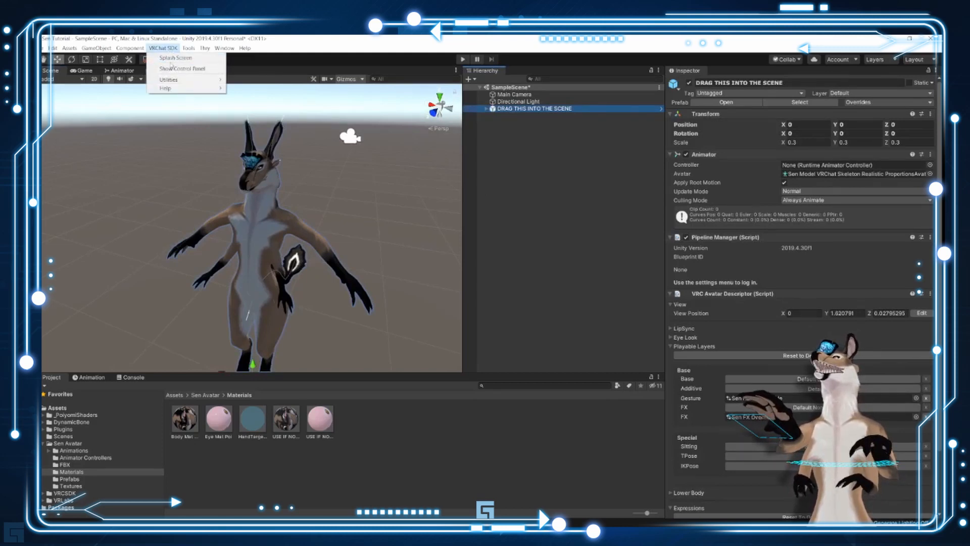
mouse_move(182, 68)
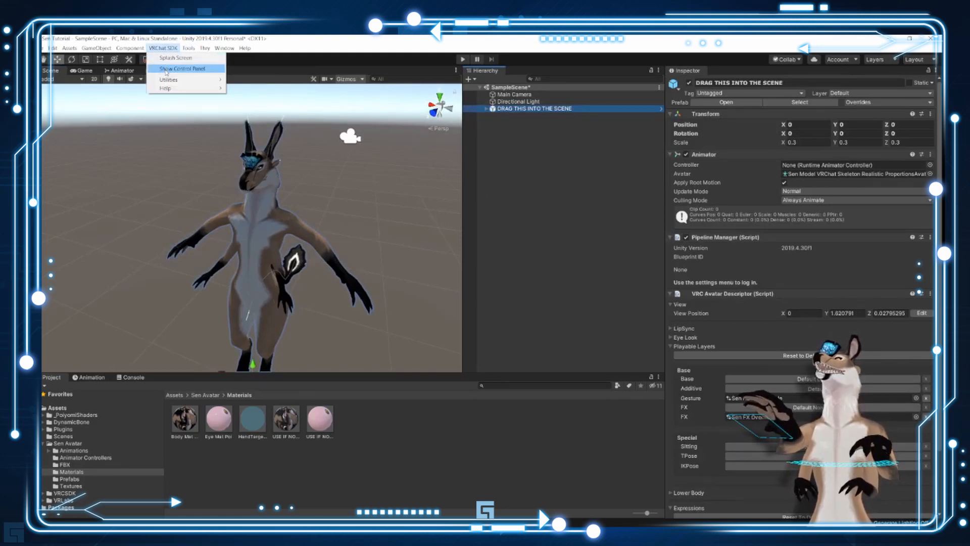
click(421, 191)
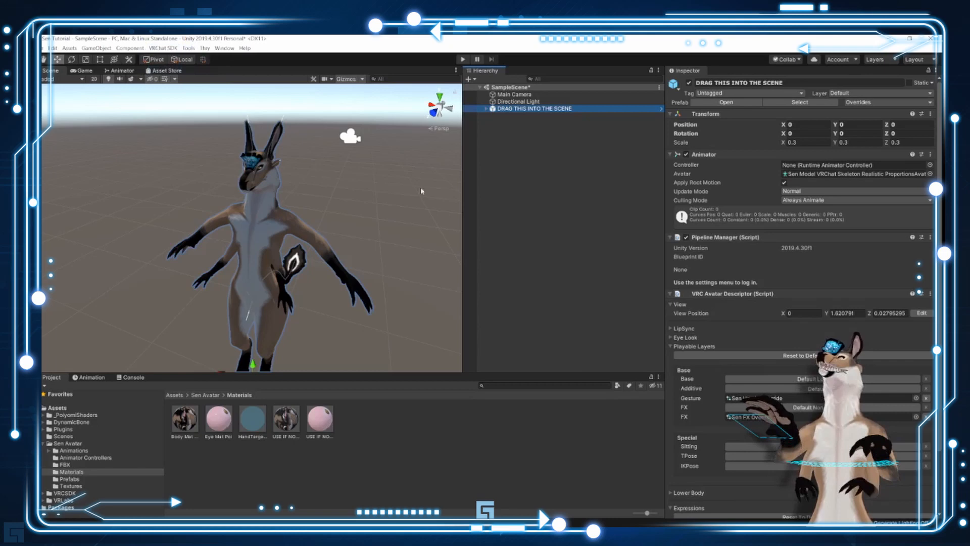
click(163, 48)
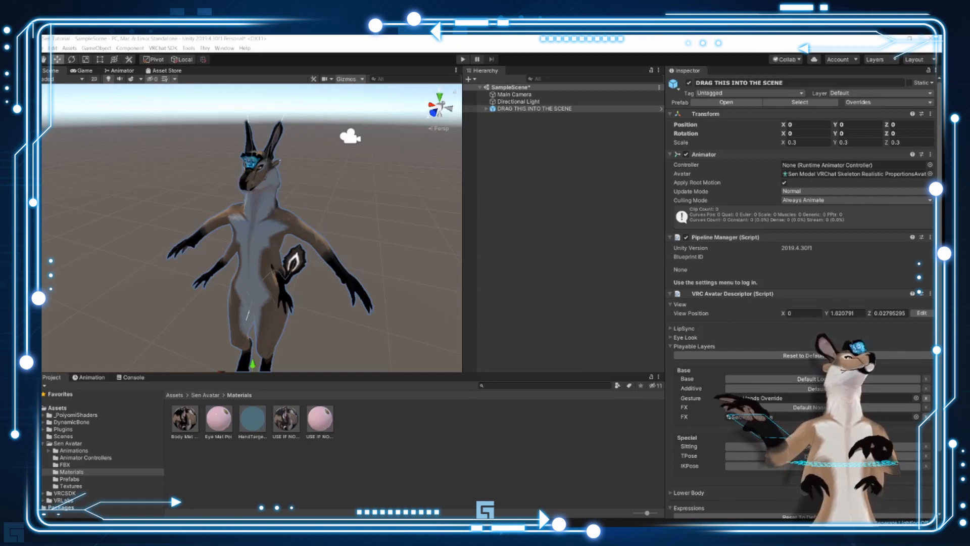
click(163, 48)
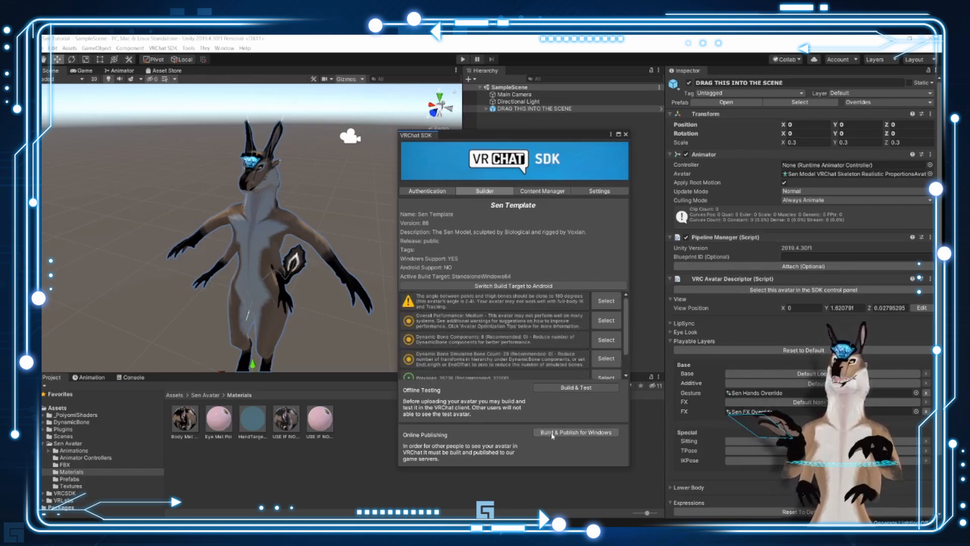
click(575, 432)
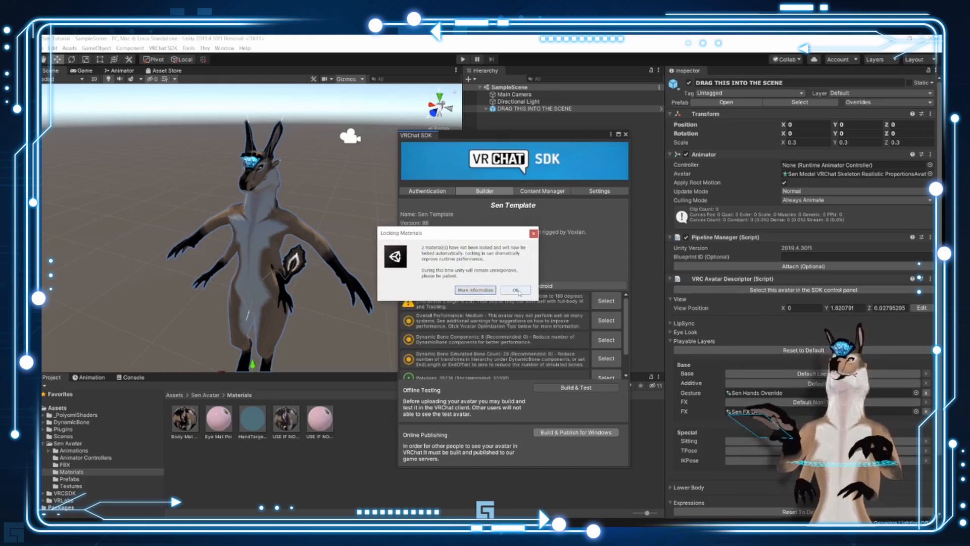
click(515, 291)
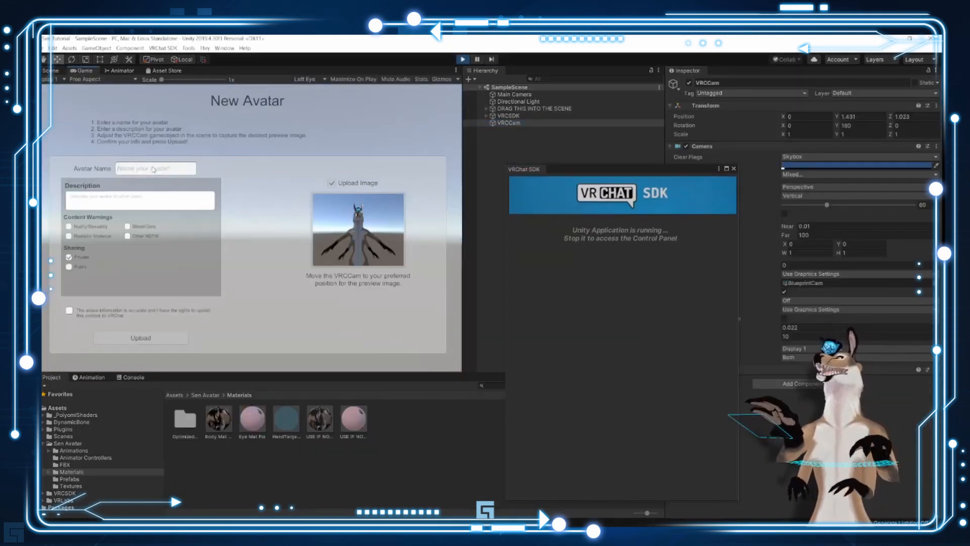
Step: Upload the avatar as 'Sen Tutorial' with rights confirmed, then start VRChat
text(Sen Tutorial)
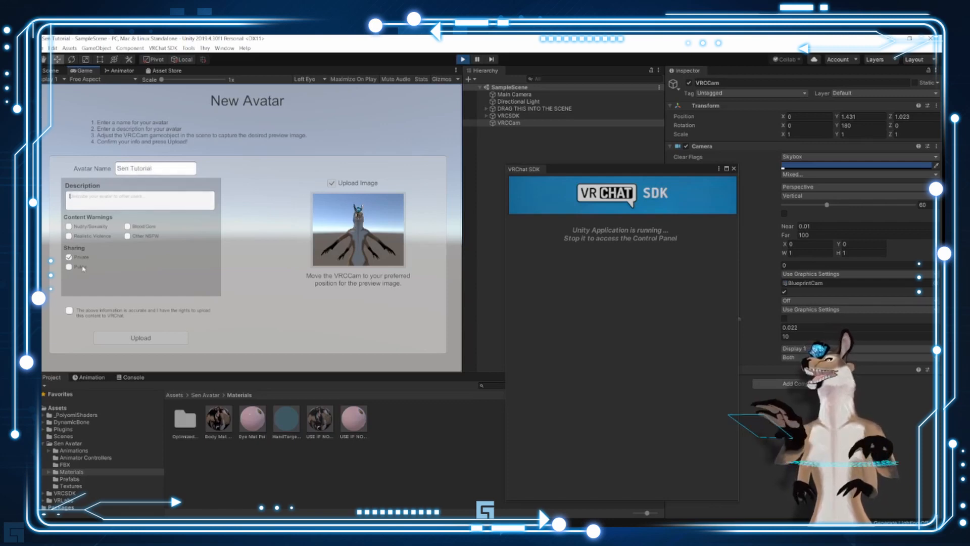
click(69, 309)
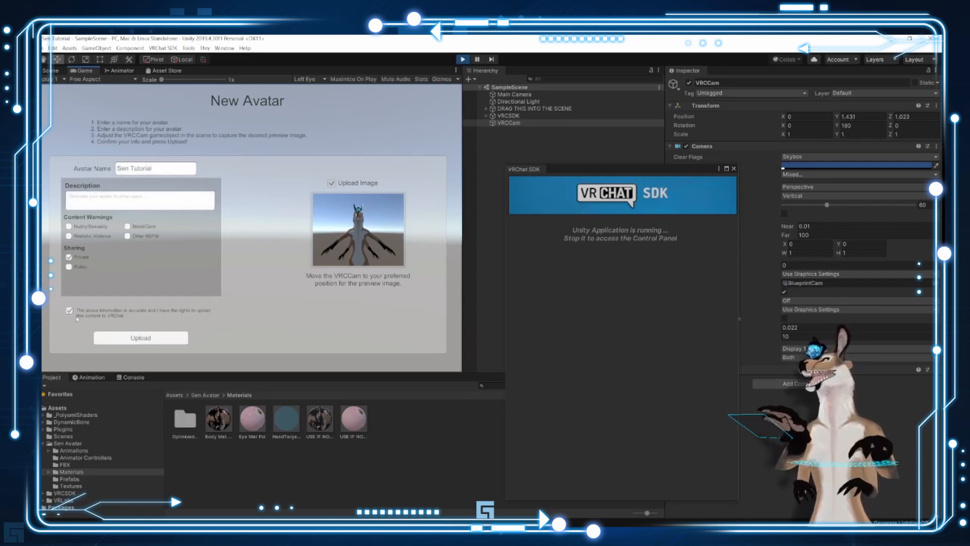
click(140, 337)
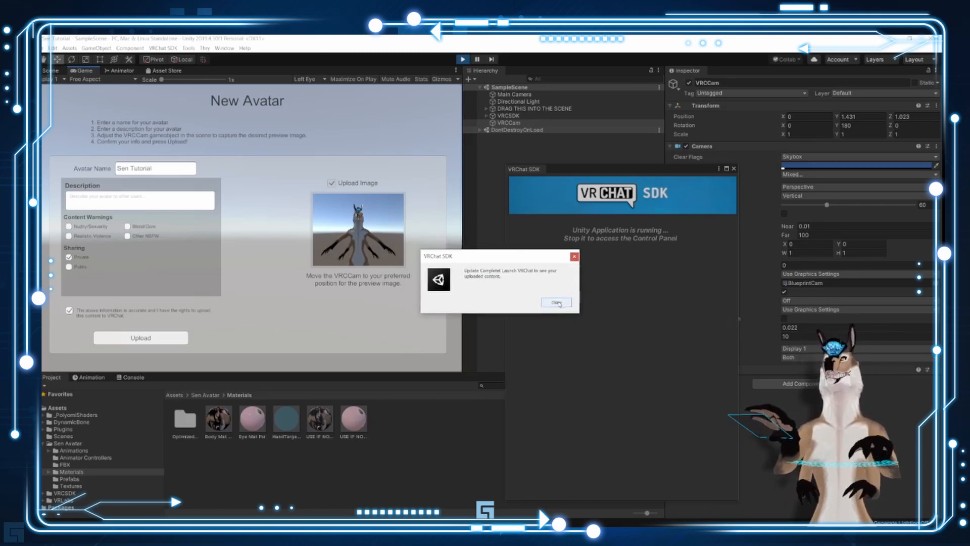
click(556, 303)
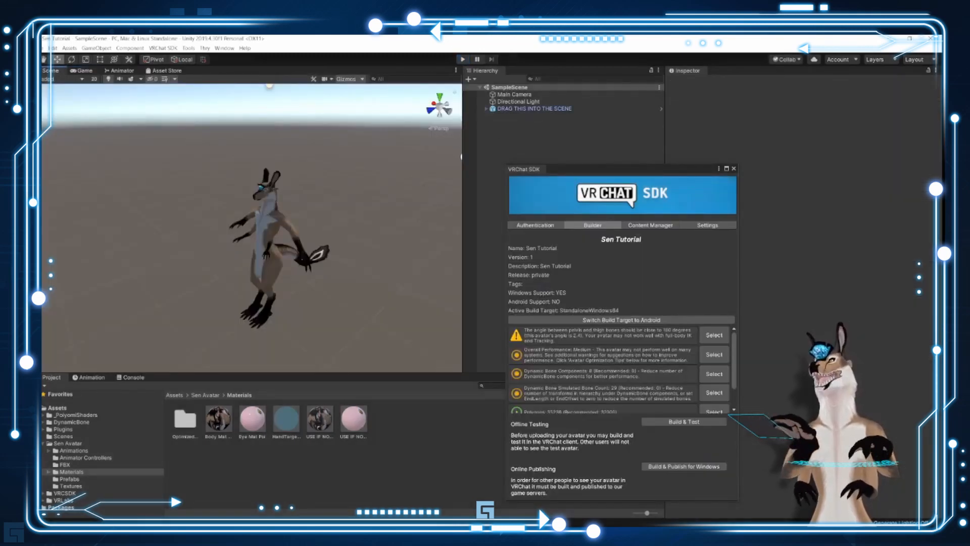
text(vrChat)
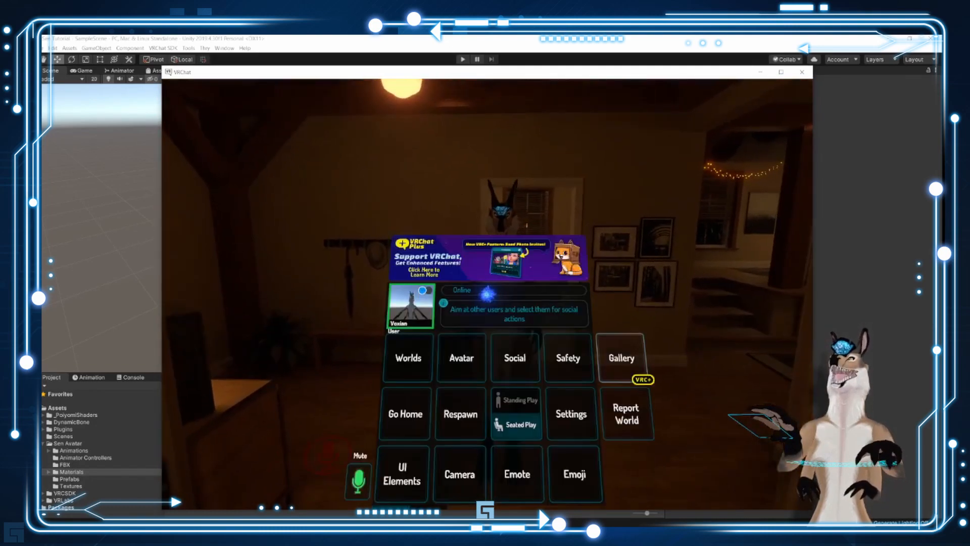
Step: Leave VRChat's main menu, view the Sen avatar in the mirror, and open Expressions
click(461, 358)
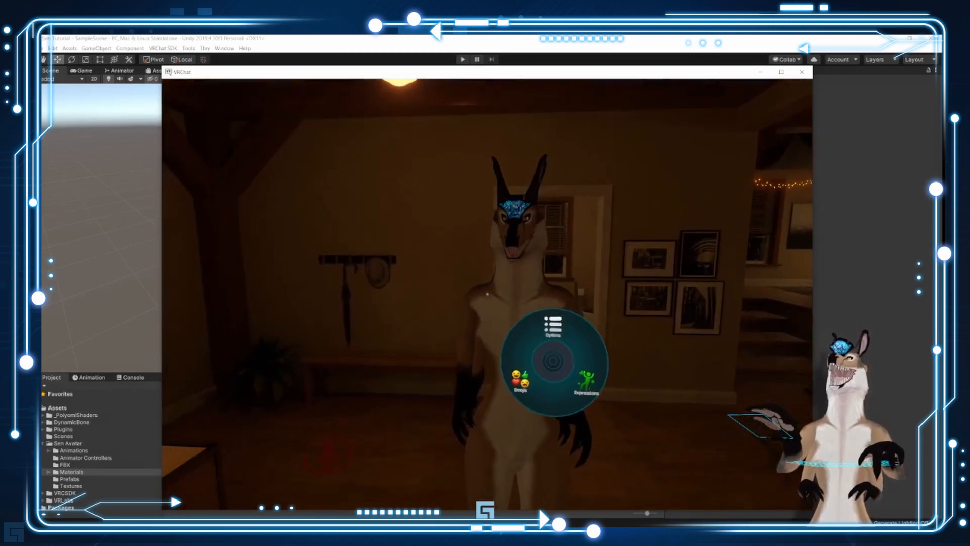
click(550, 328)
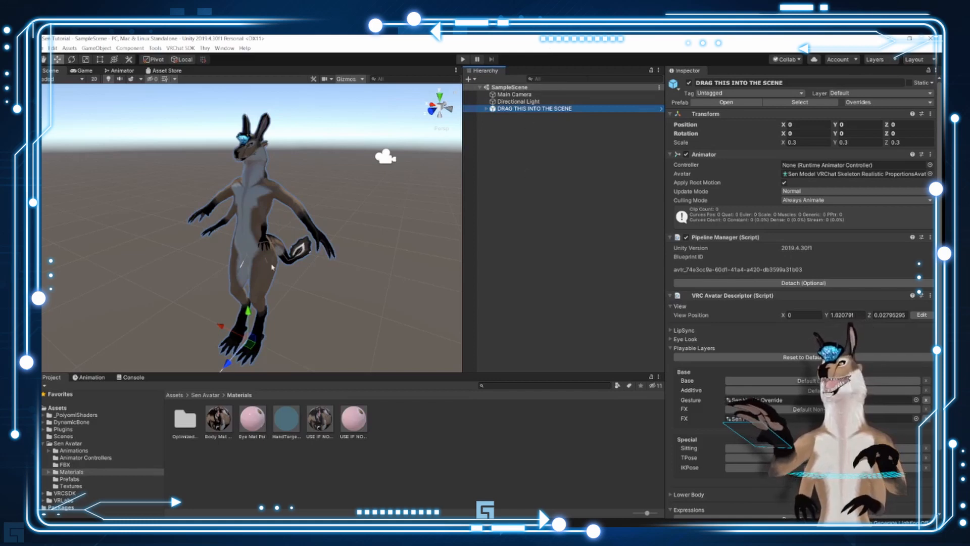
mouse_move(523, 194)
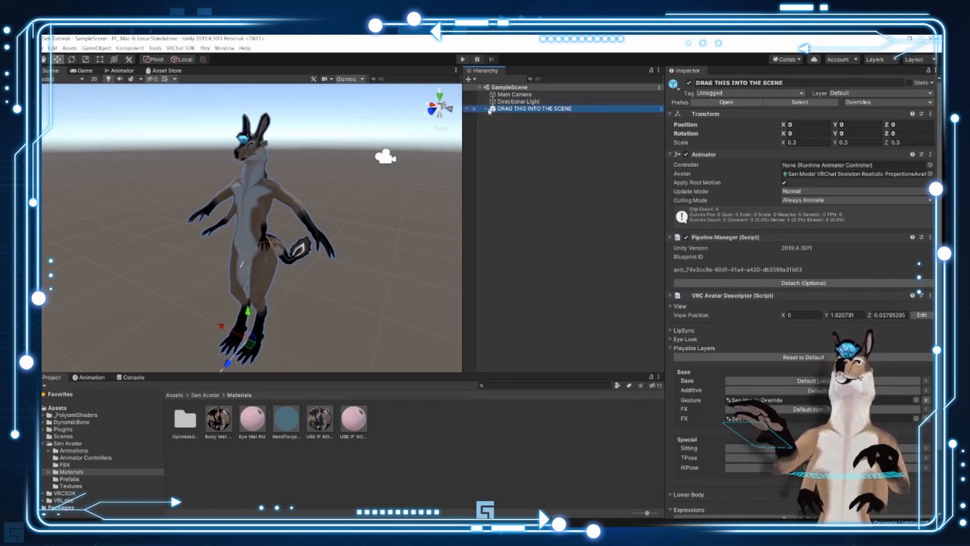
Step: Select the Body mesh under Sen Model and inspect the standard-shader body and eye materials
click(488, 108)
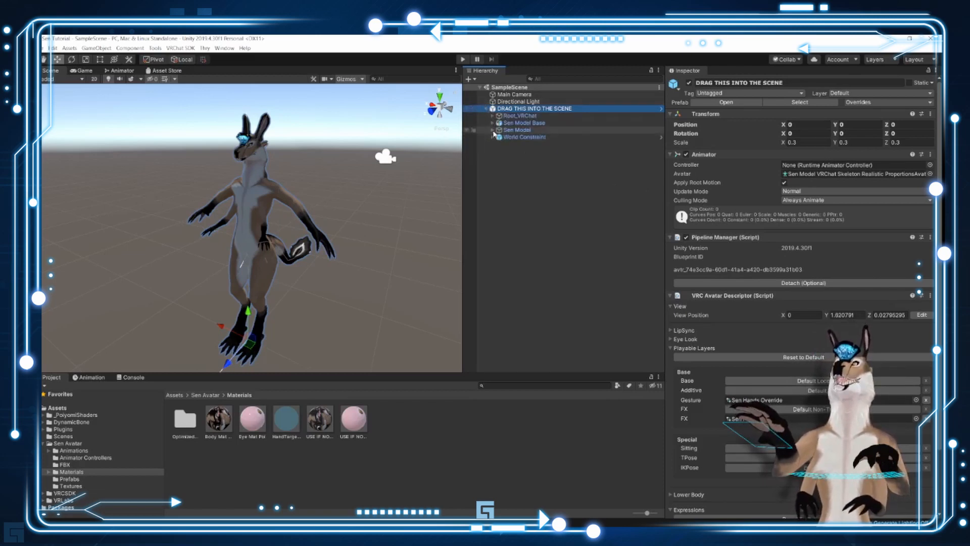
click(493, 130)
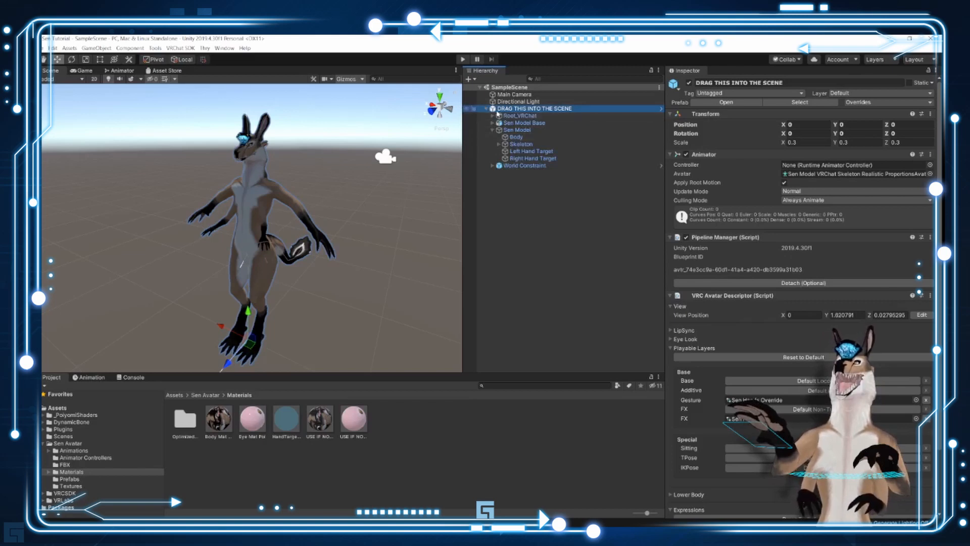
click(515, 137)
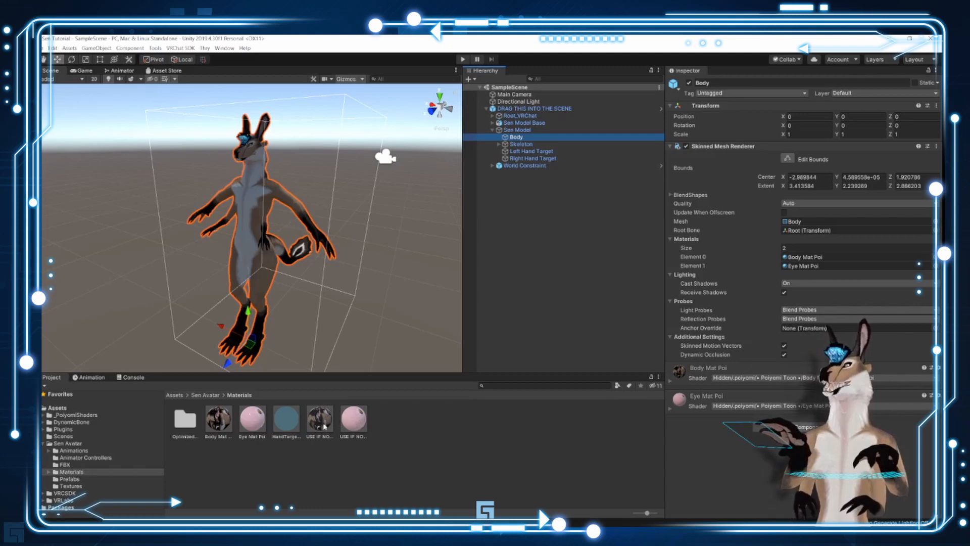
click(319, 418)
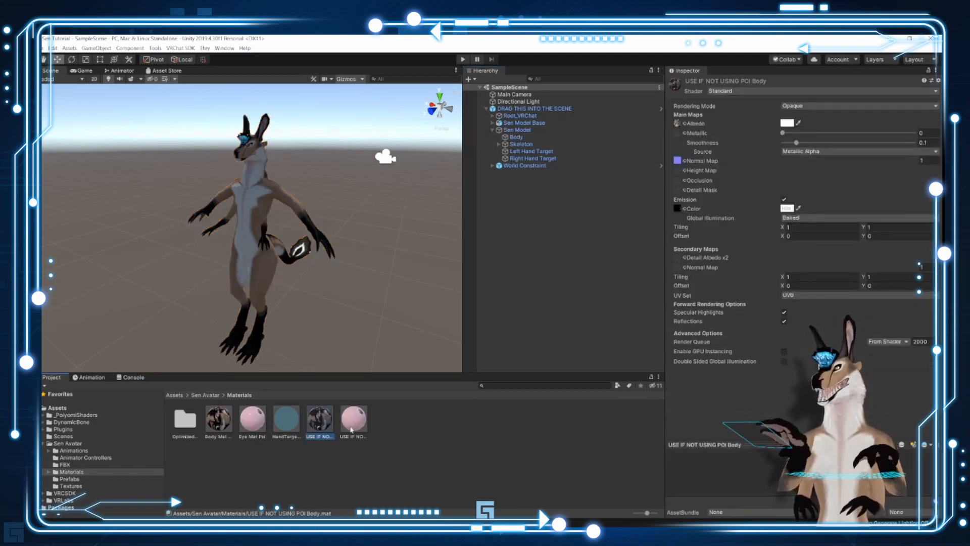
click(353, 414)
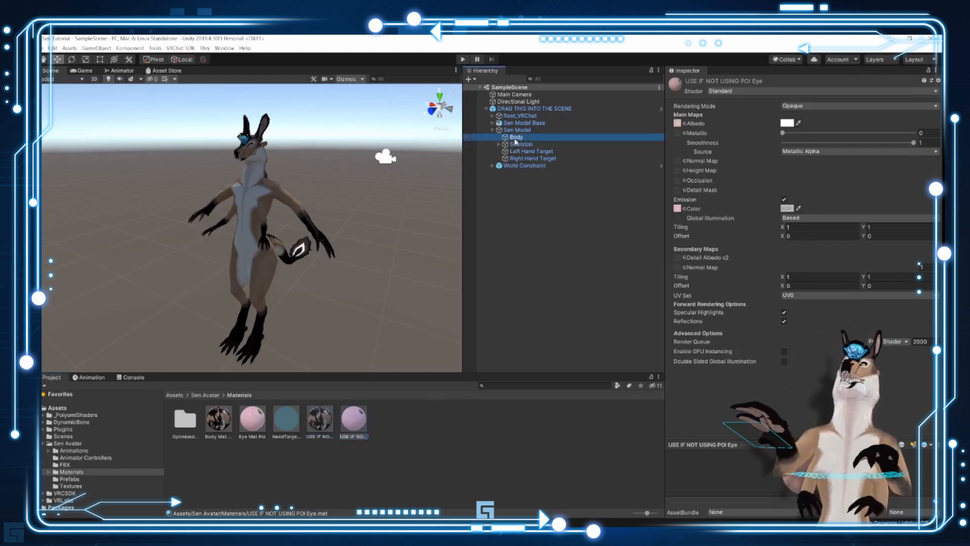
click(515, 136)
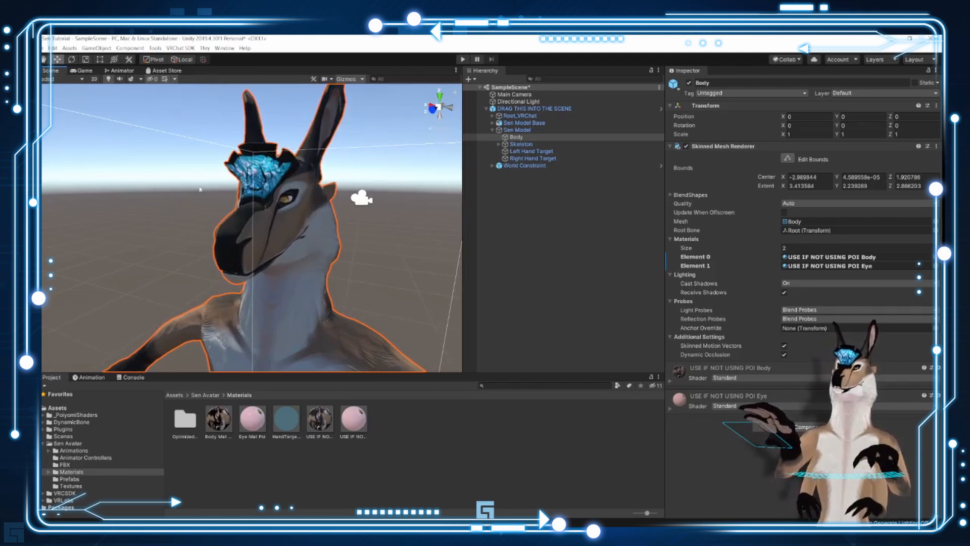
mouse_move(340, 292)
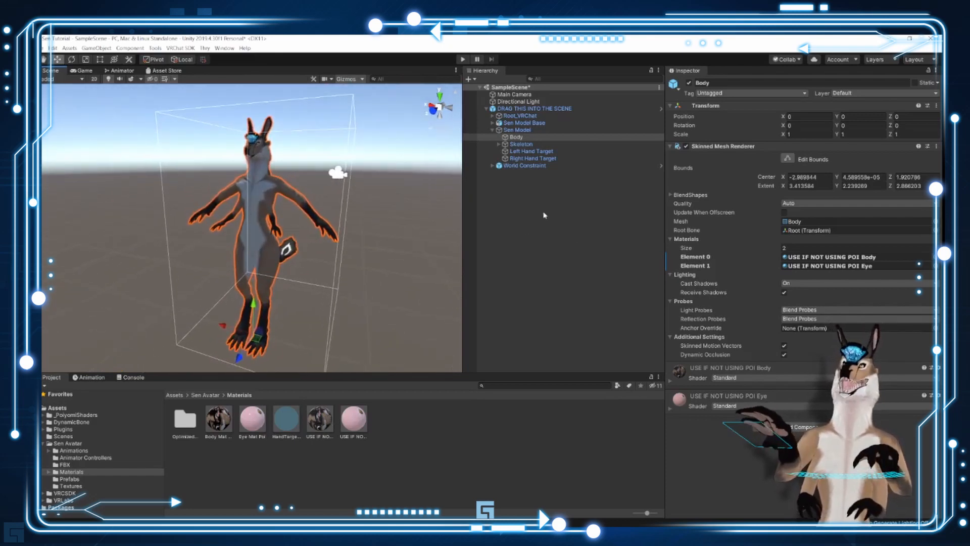
Step: Clear the selection, then inspect the avatar root's descriptor and the Directional Light
click(544, 215)
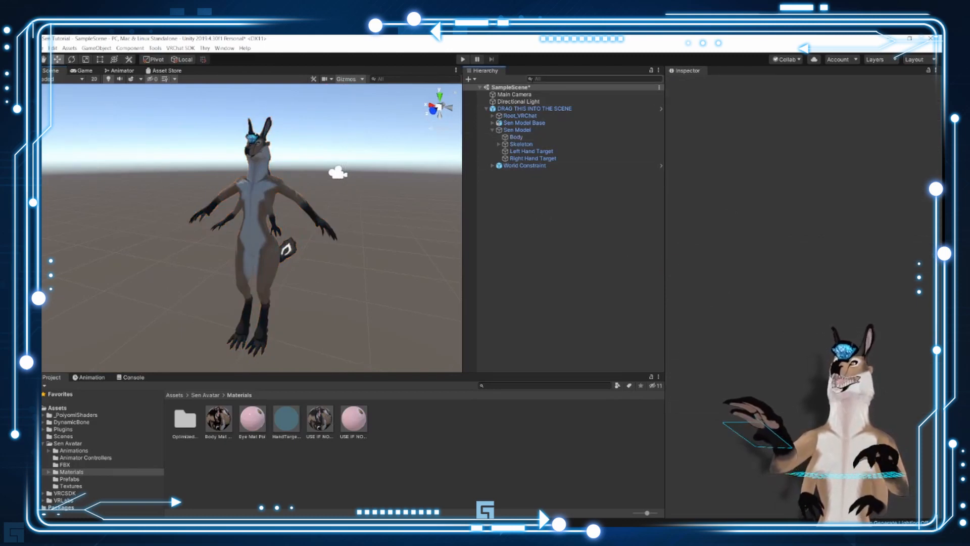
mouse_move(542, 233)
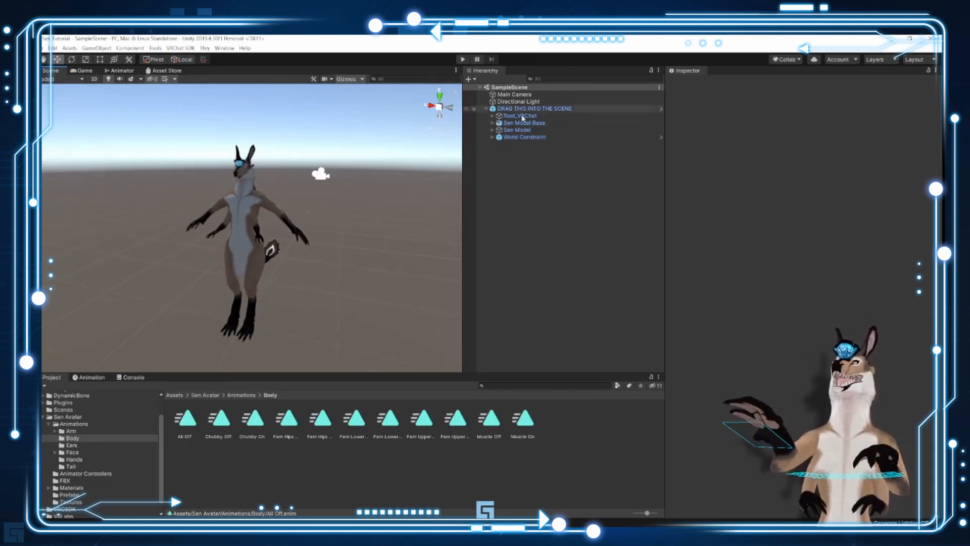
click(534, 109)
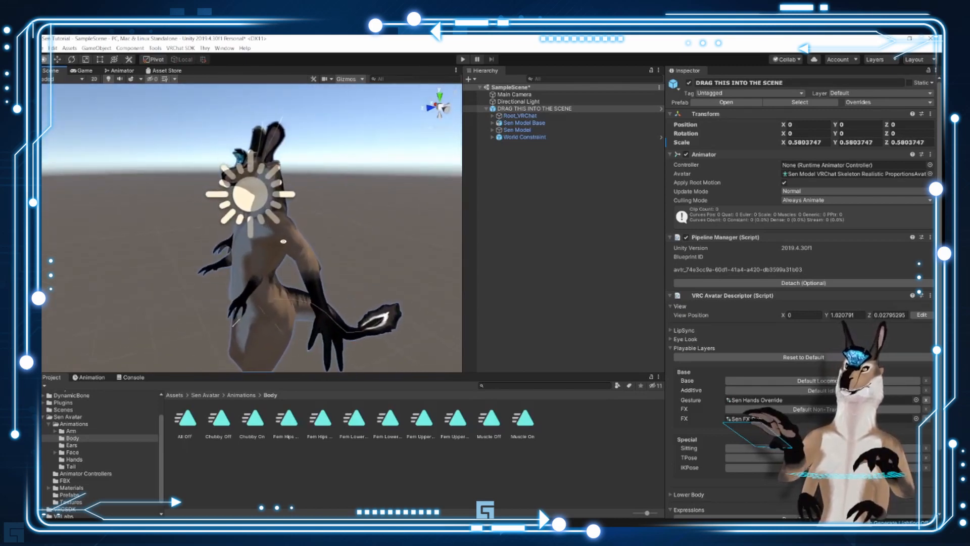
click(518, 101)
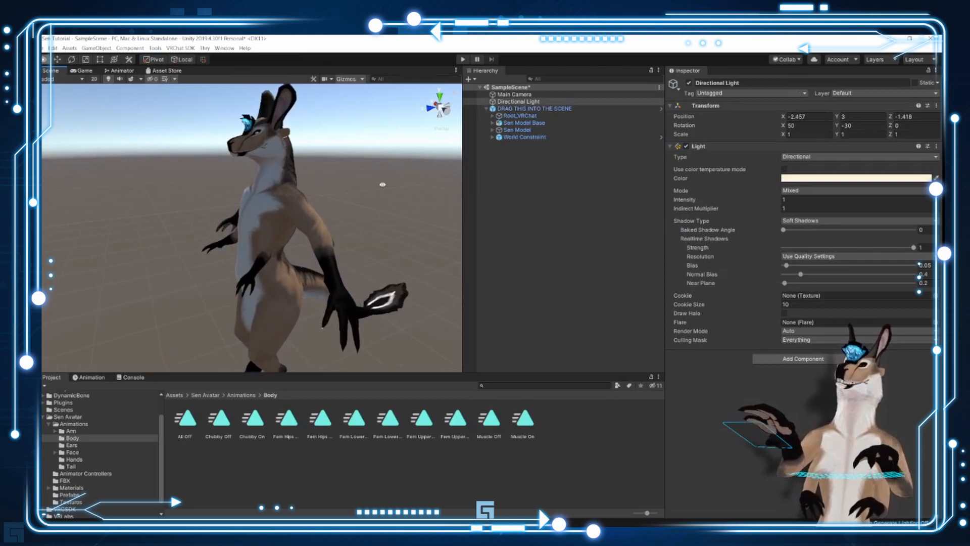
Step: Click the avatar root in the Hierarchy
click(534, 108)
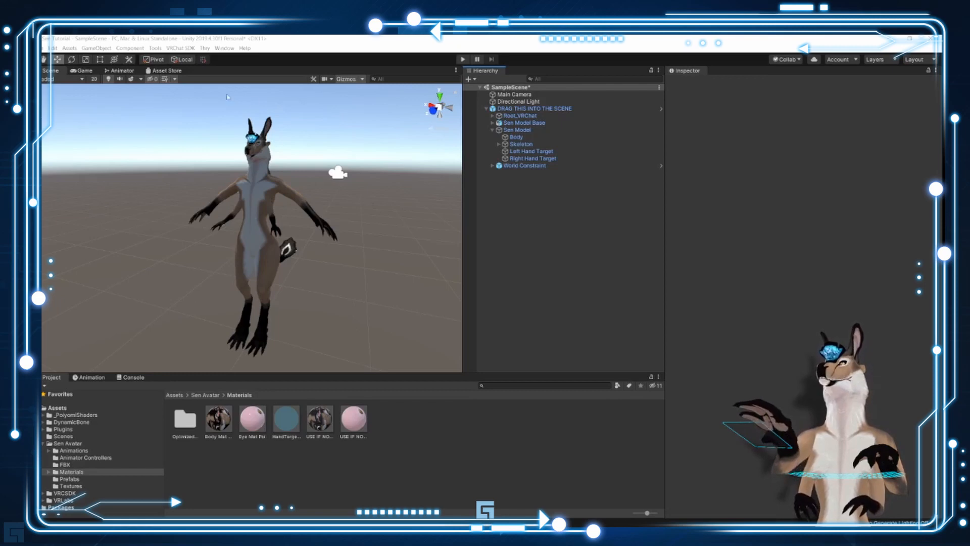
mouse_move(535, 214)
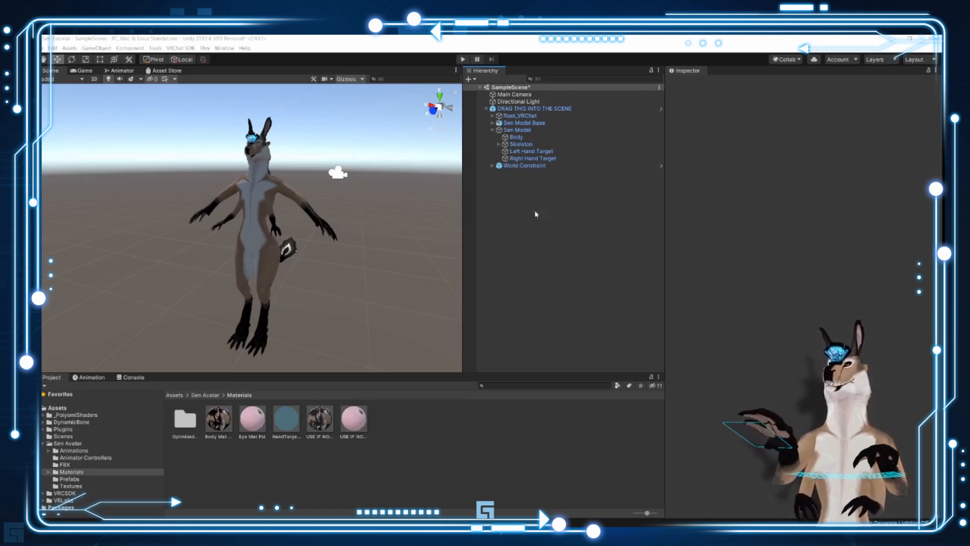
Step: Select Body and set its BlendShapes FemLower 77.1, Chubby 25.3, Muscle 55.7
click(516, 137)
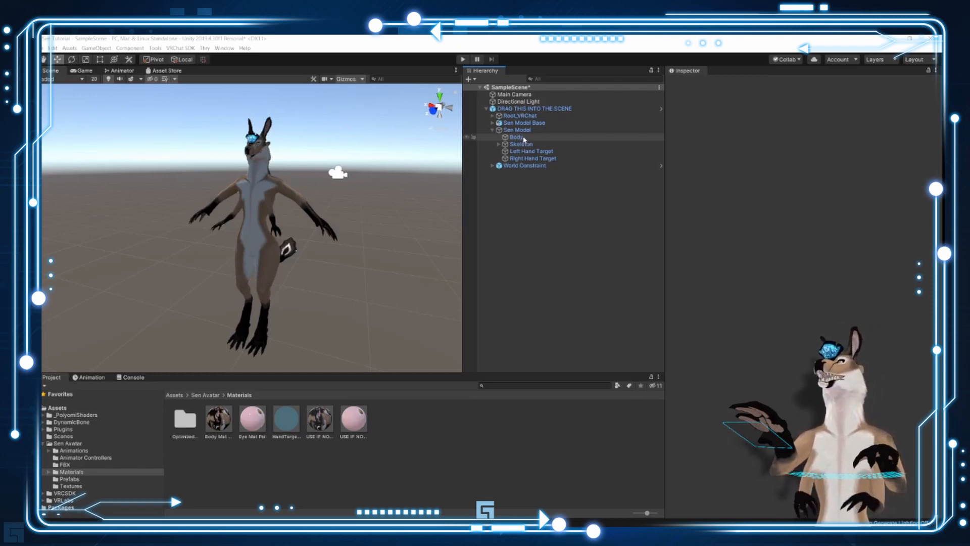
click(516, 137)
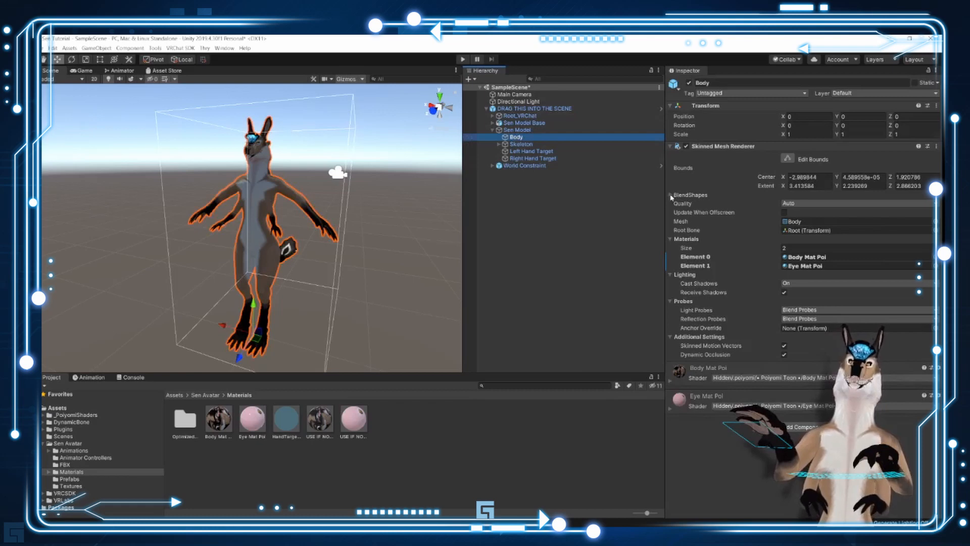
click(670, 195)
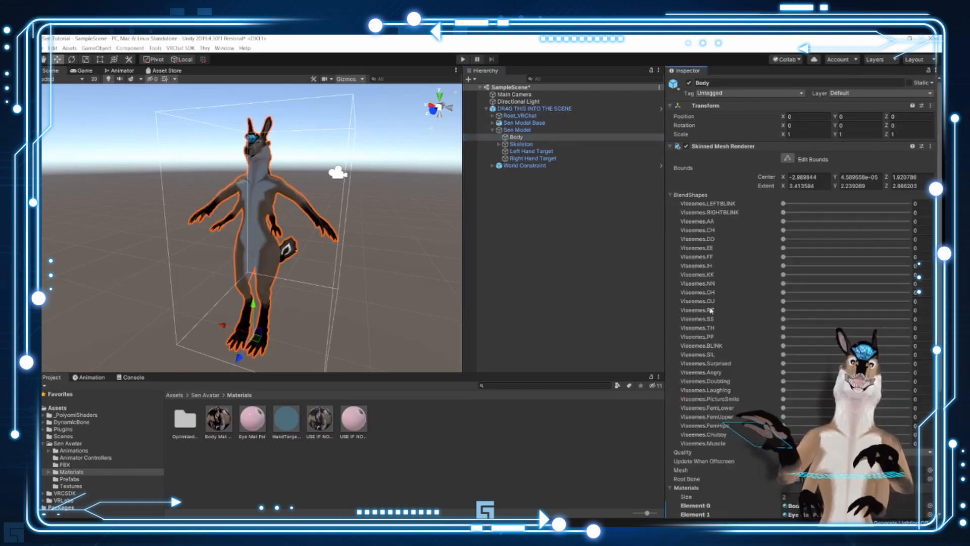
scroll(down, 3)
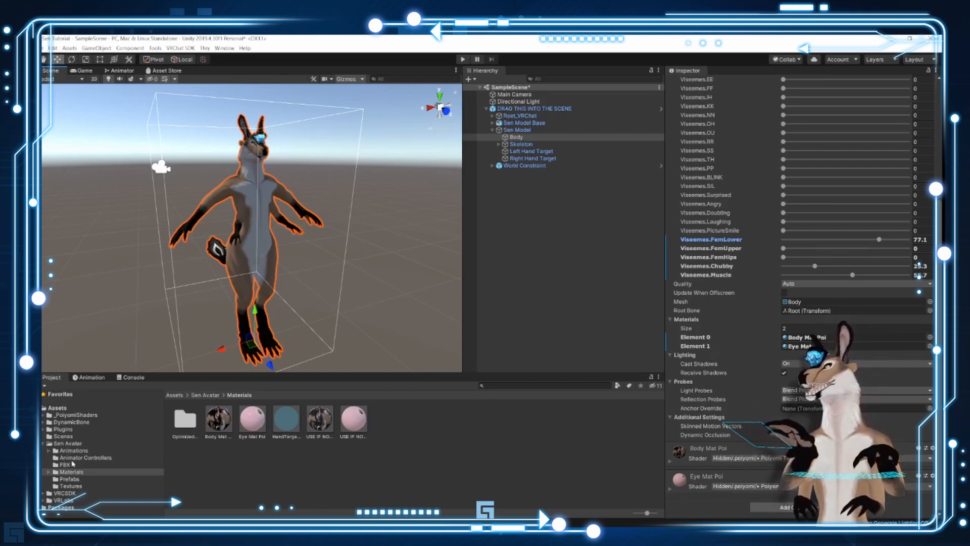
click(49, 450)
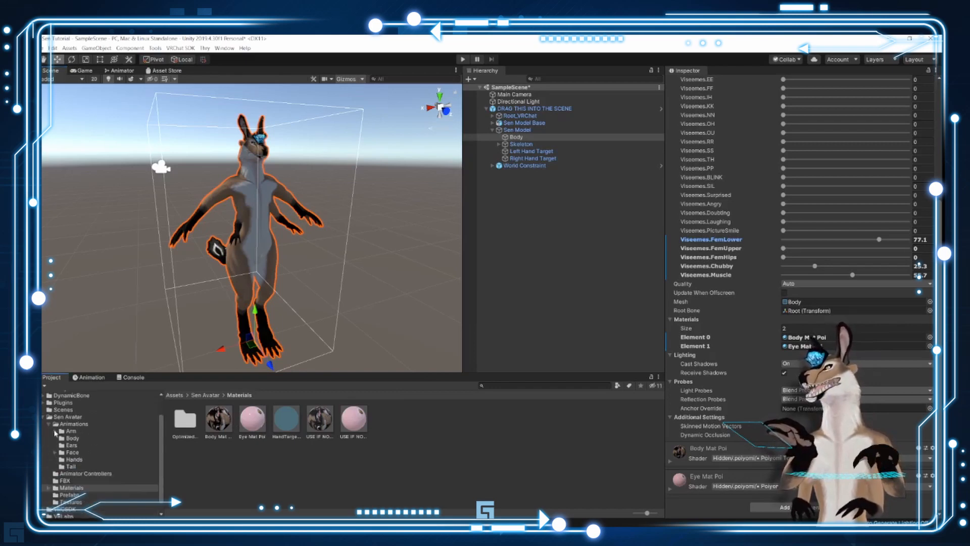
Step: Select the All Off clip inside the avatar's Animations > Body folder
click(72, 438)
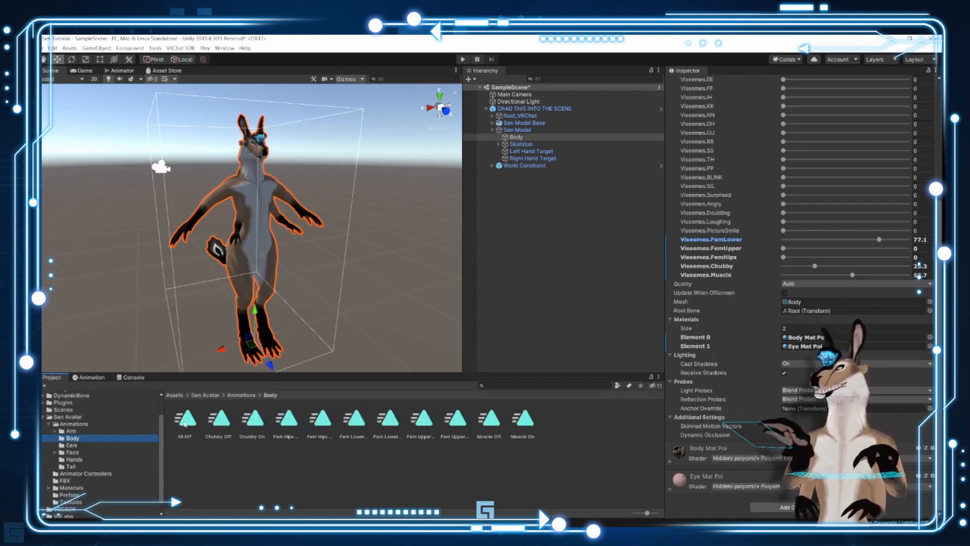
click(184, 416)
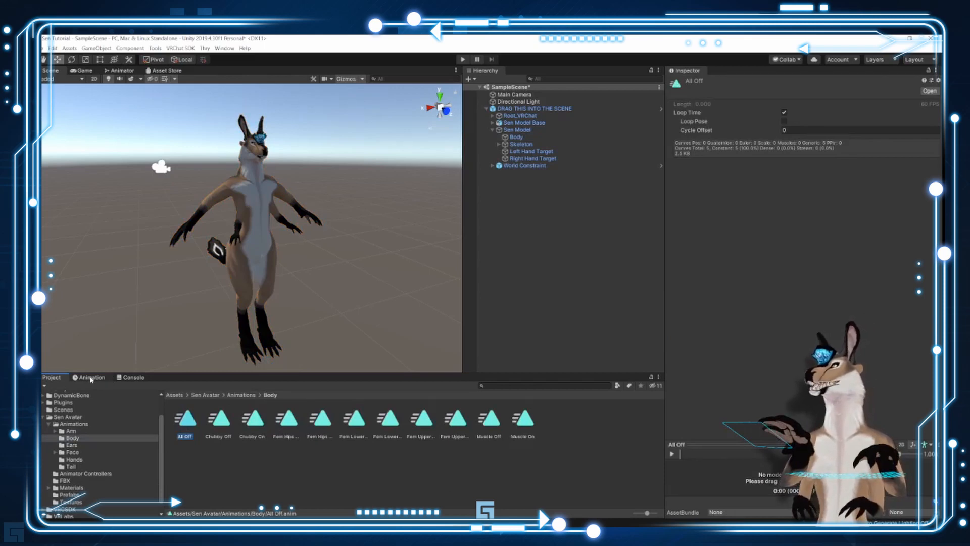
Step: Open the Animation window showing All Off's five zeroed blend shapes, then reselect Body
click(91, 377)
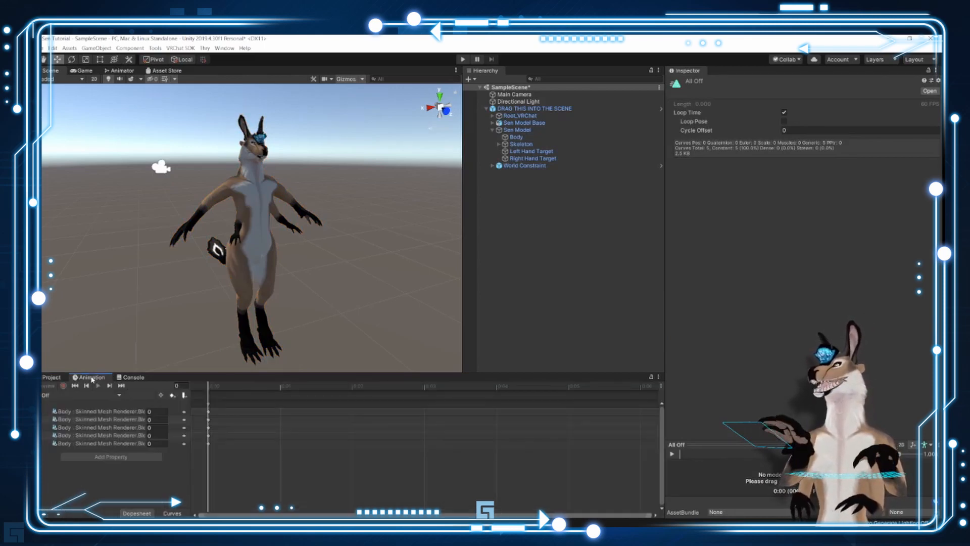
click(224, 49)
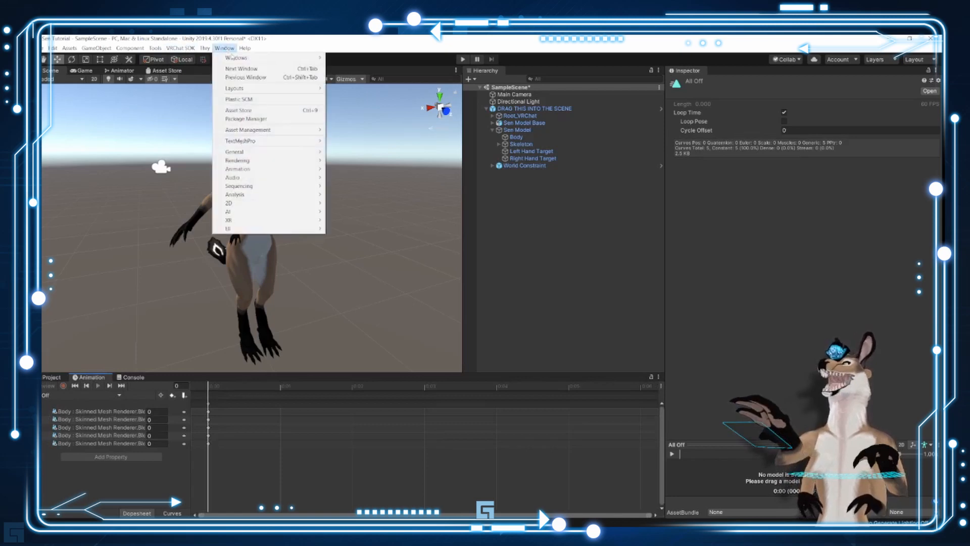
mouse_move(238, 169)
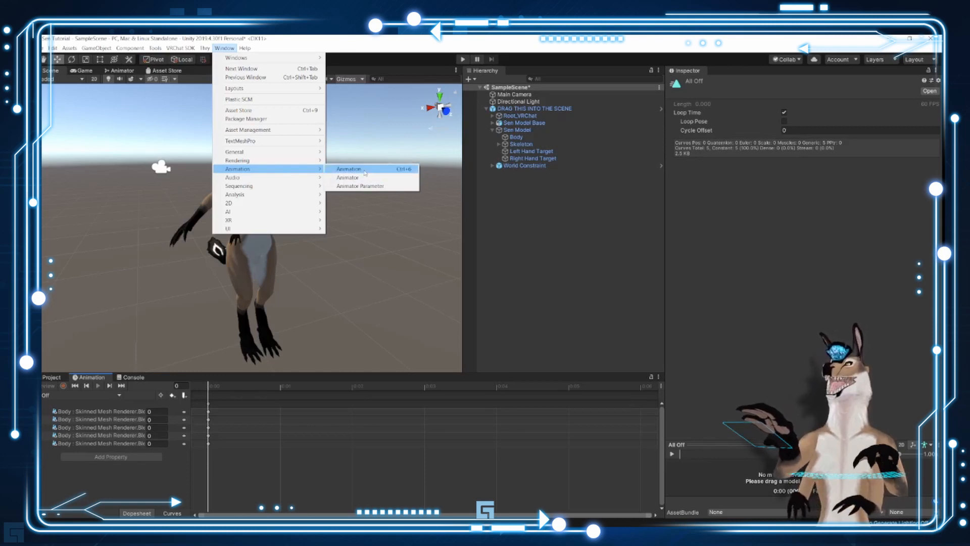
click(348, 169)
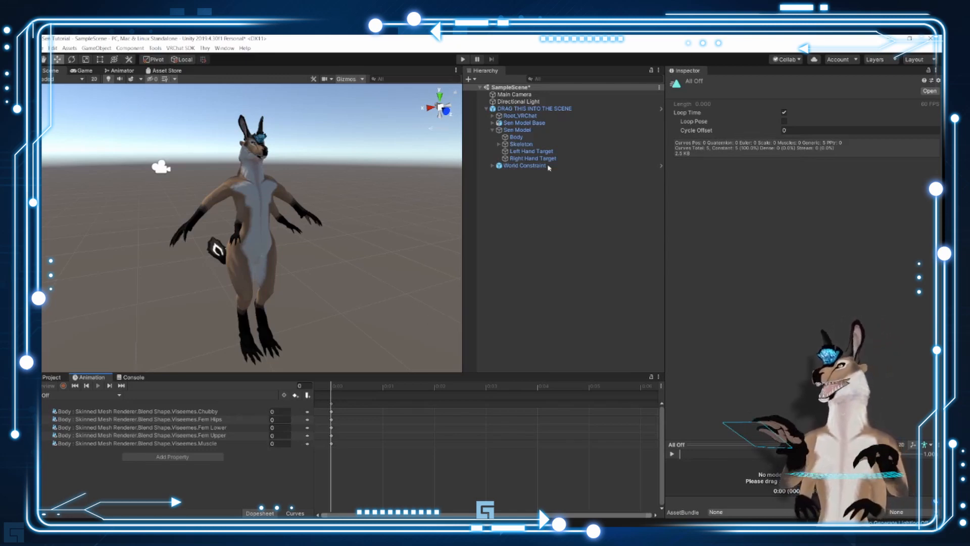
click(516, 137)
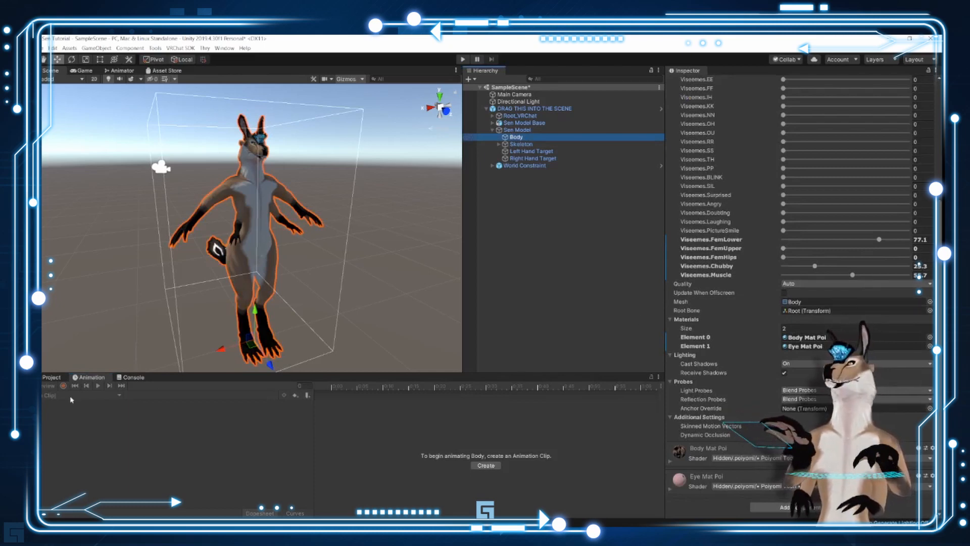
Step: Key All Off with Chubby 77, Fem Upper 25, Muscle 55, checking Body's BlendShapes
click(185, 417)
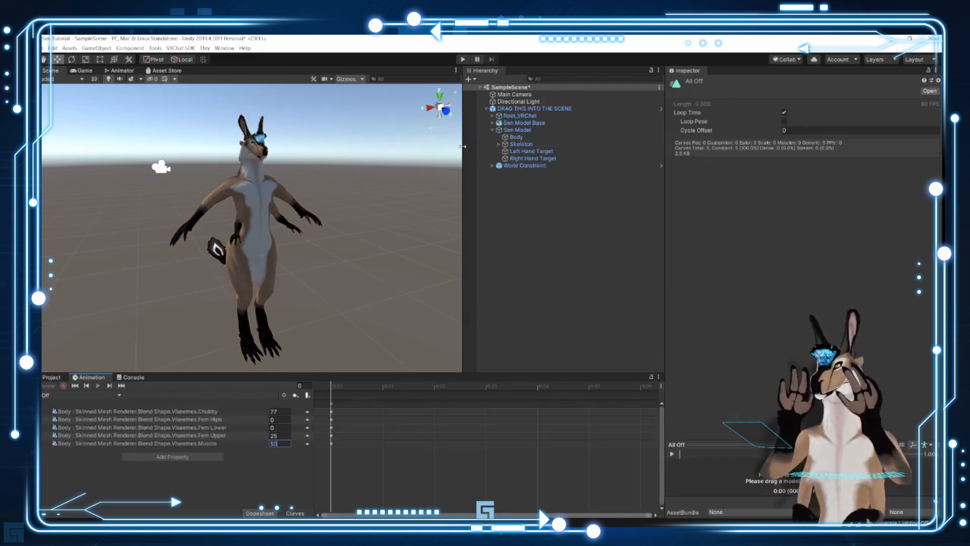
click(517, 137)
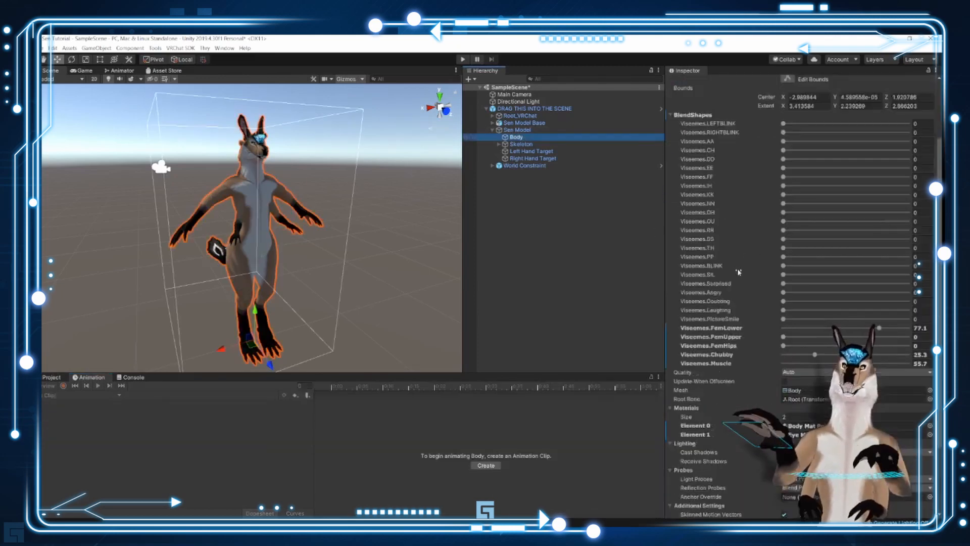
scroll(down, 3)
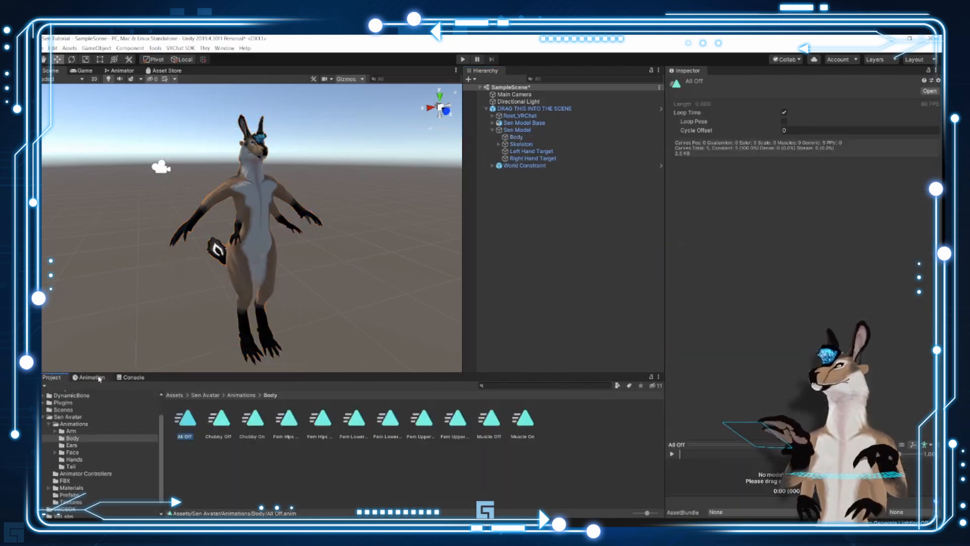
click(91, 377)
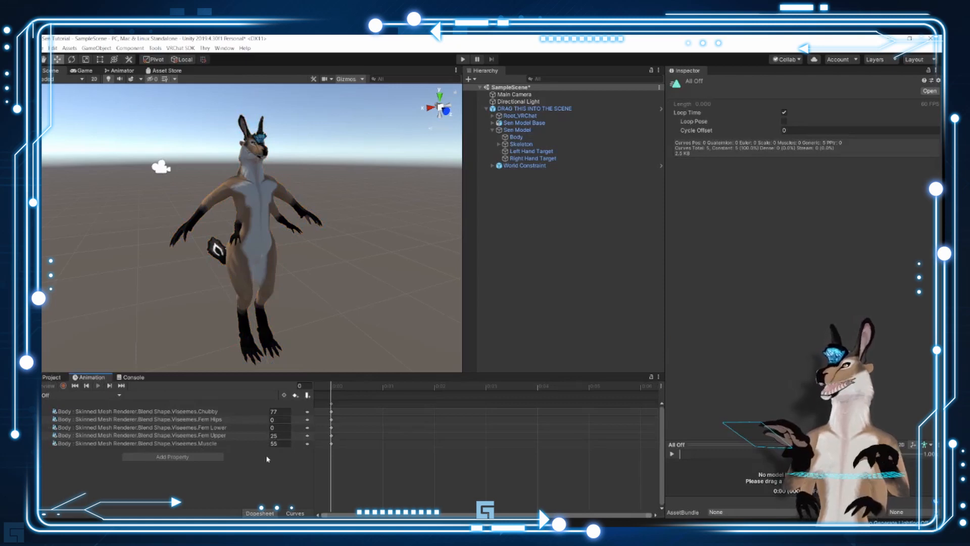